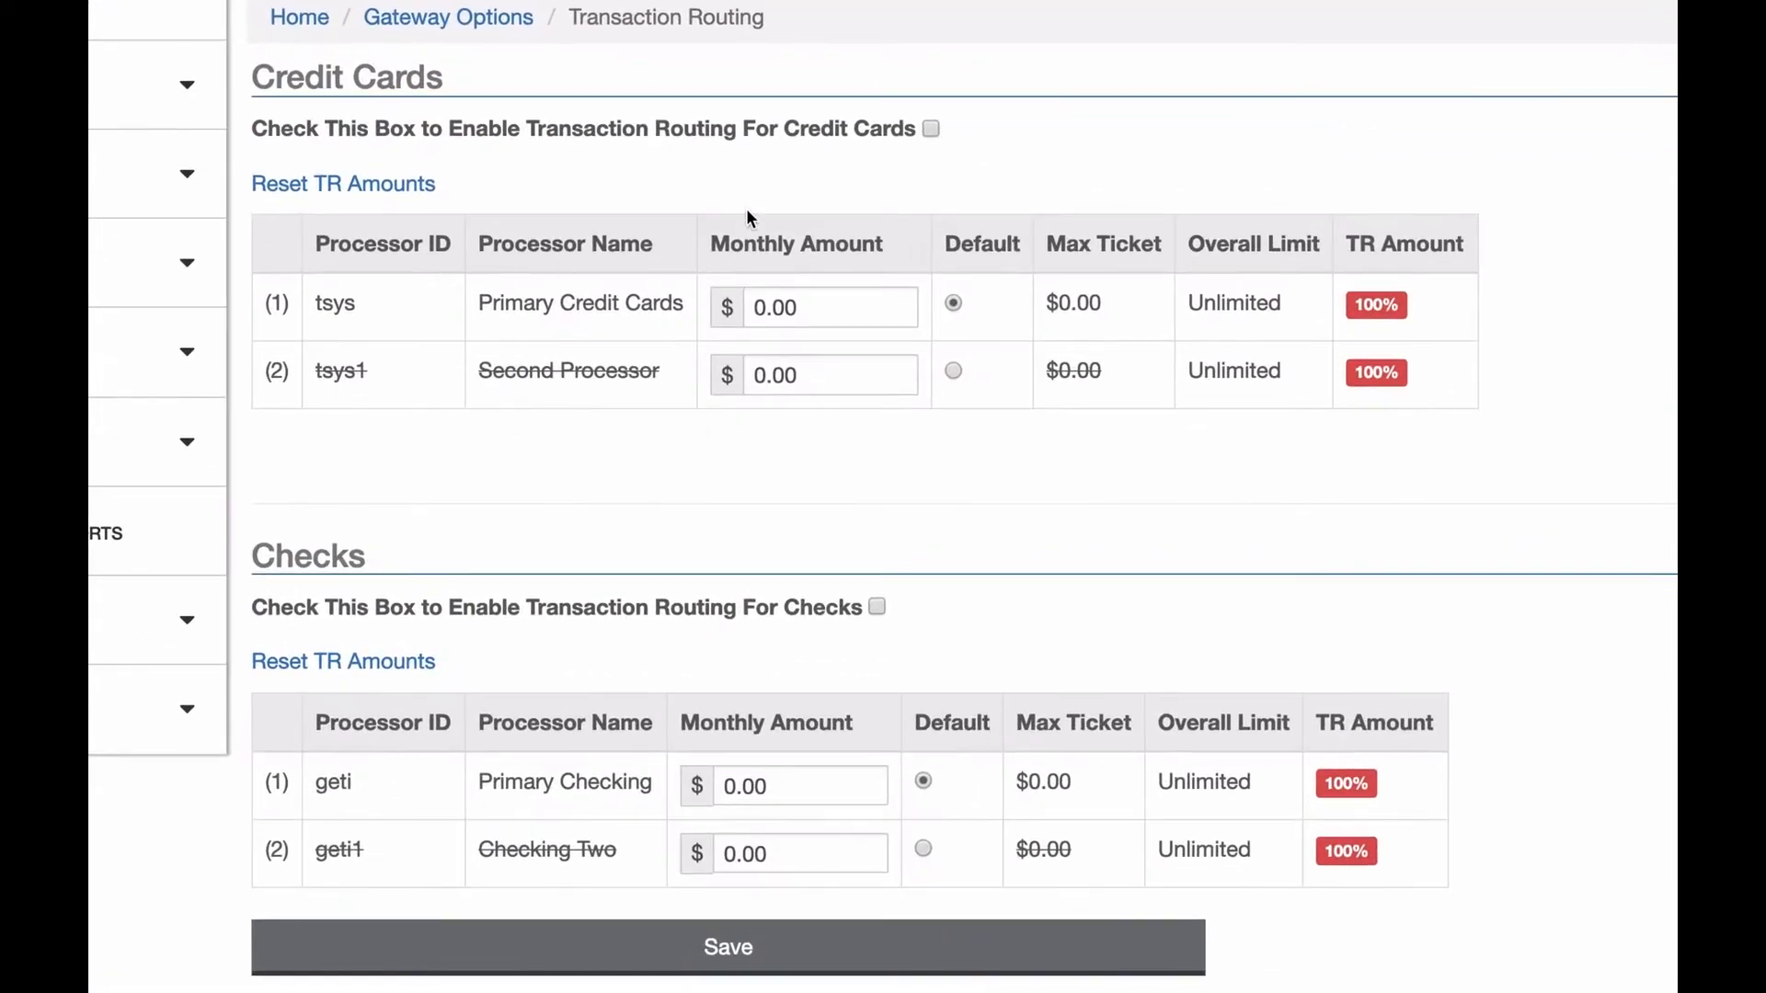
- Tick the credit card transaction routing checkbox, leaving check routing off
{"action": "left_click", "coordinate": [930, 129]}
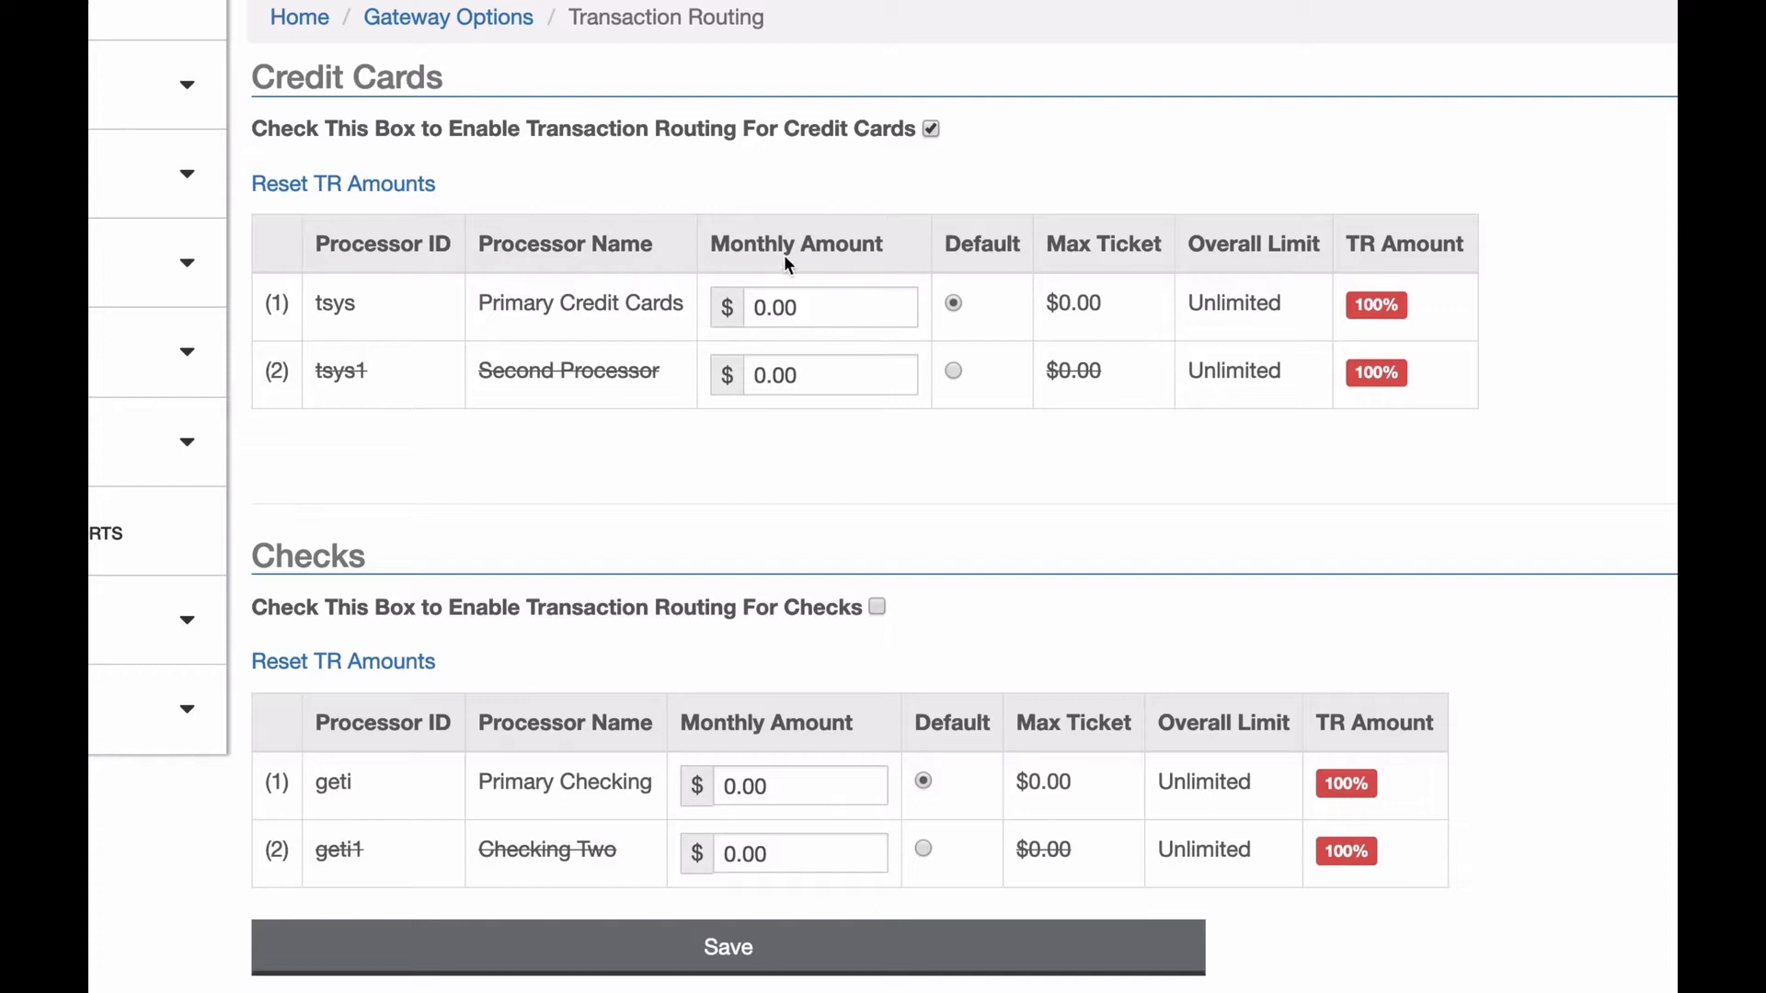
{"action": "mouse_move", "coordinate": [786, 239]}
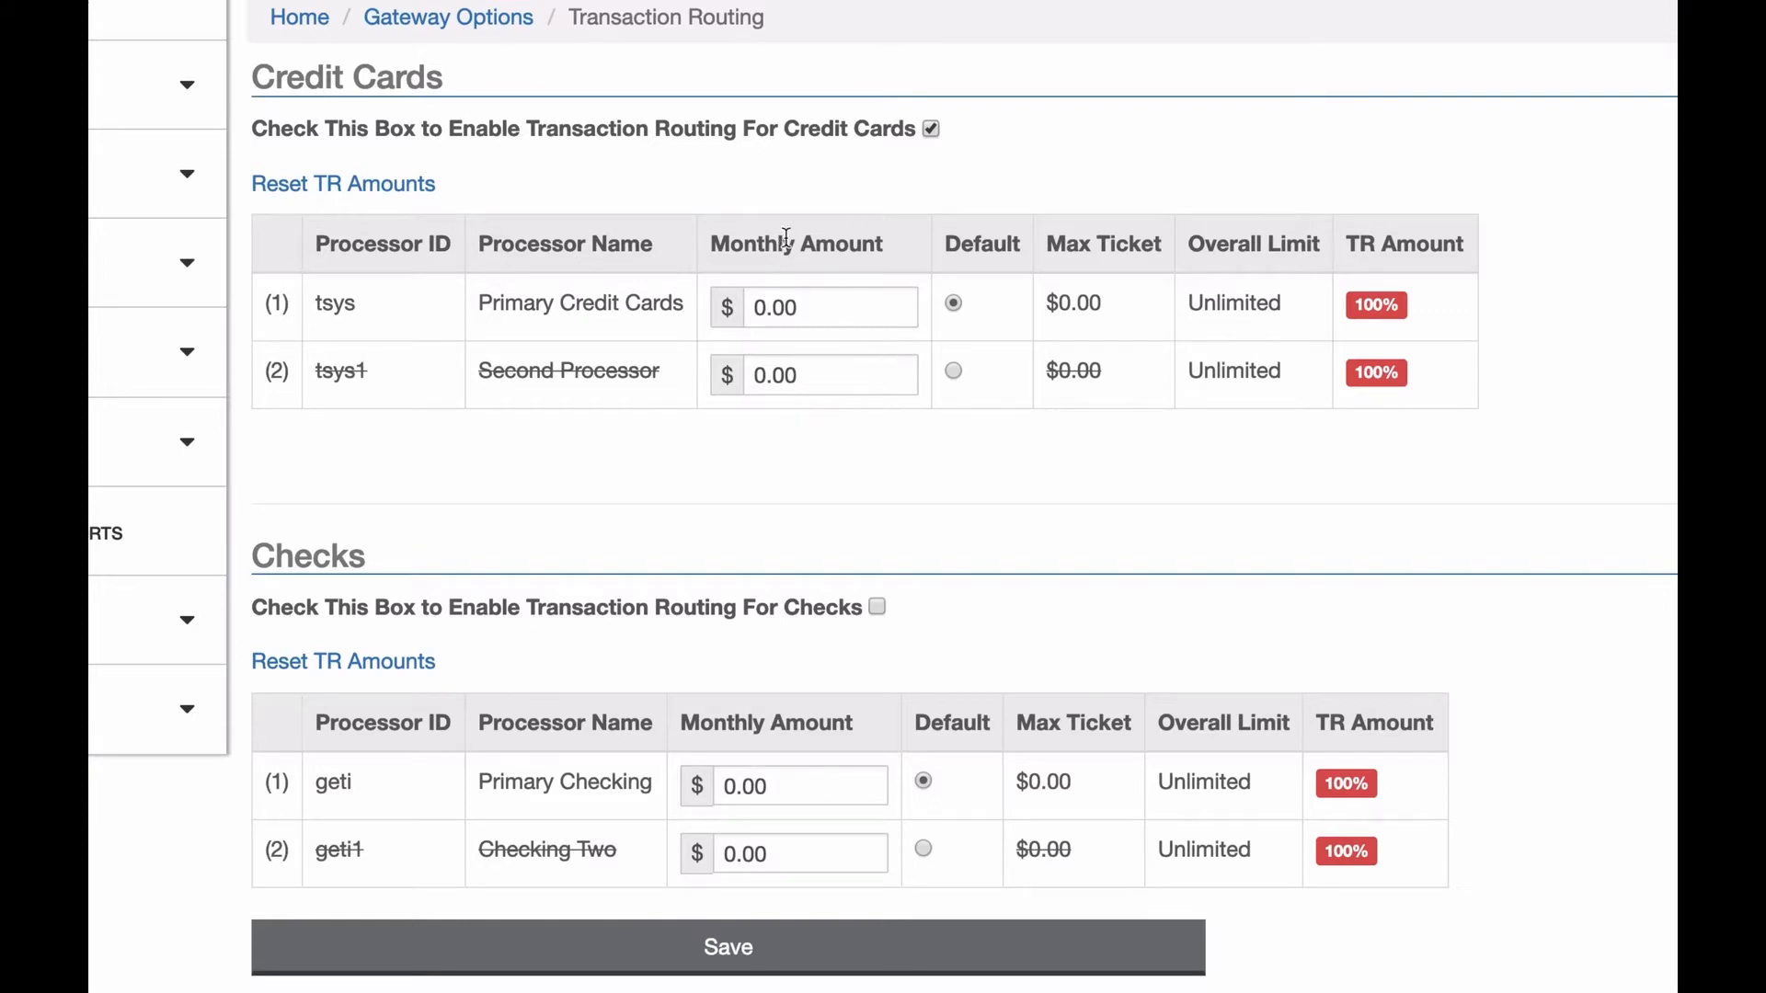
{"action": "mouse_move", "coordinate": [828, 302]}
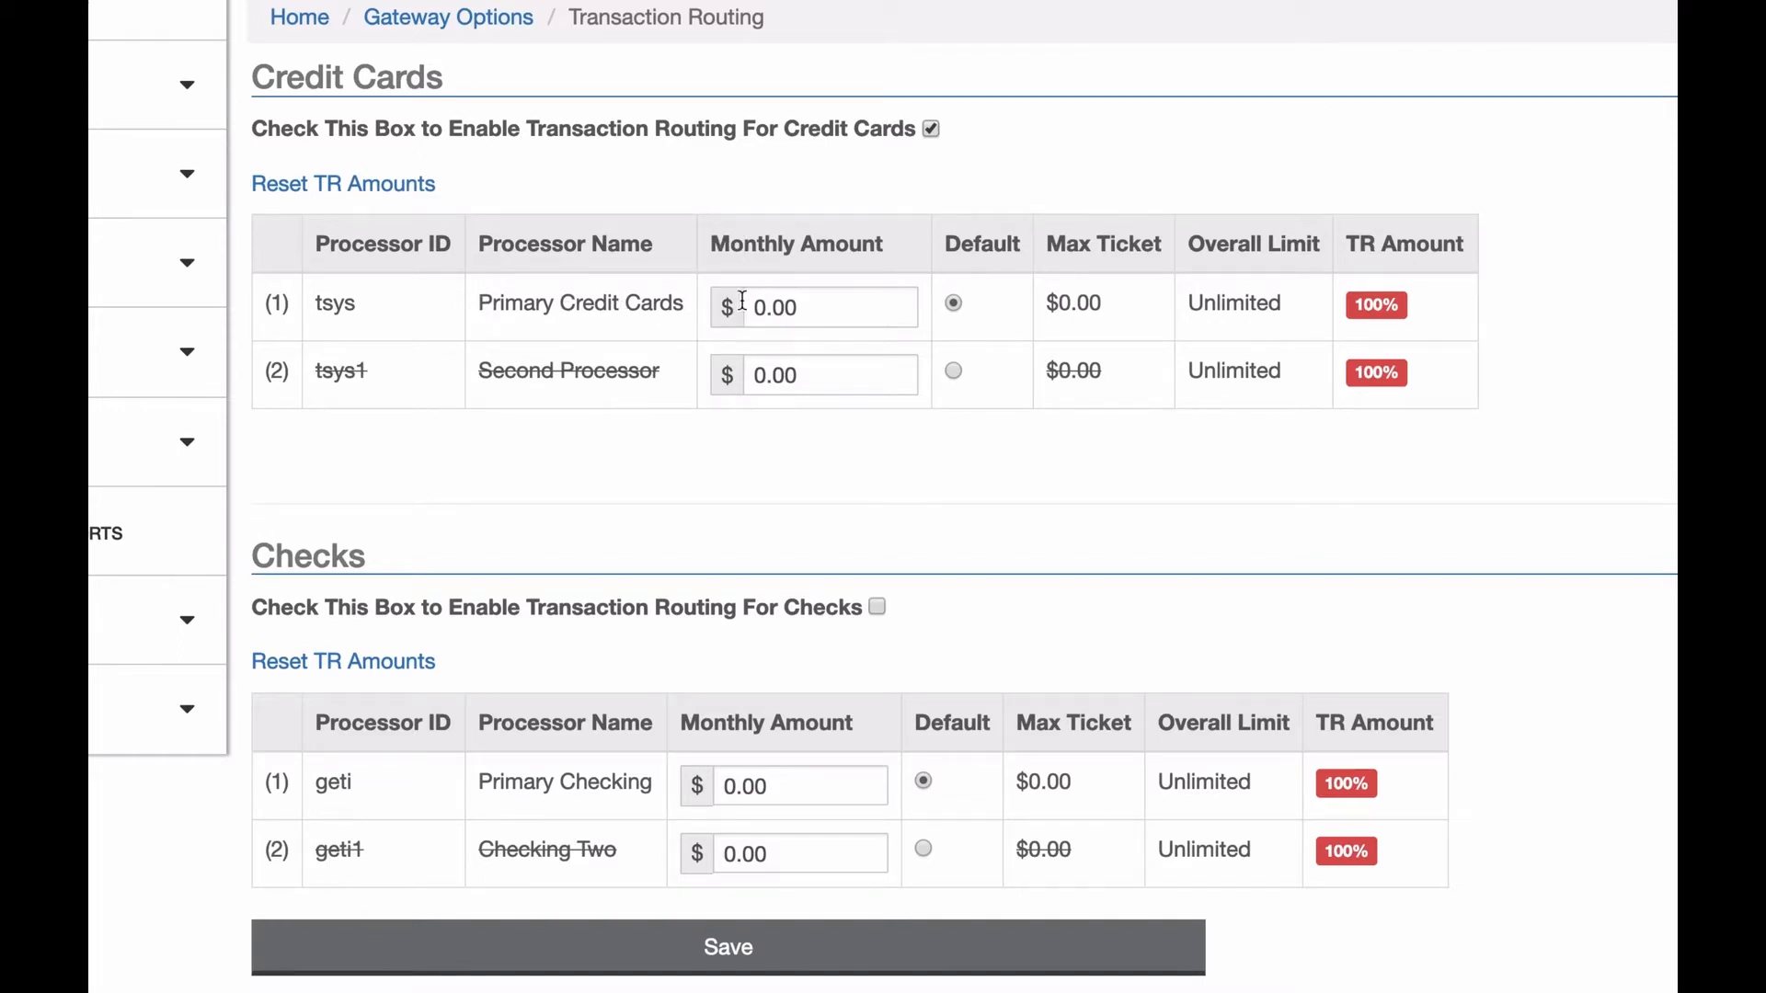
{"action": "mouse_move", "coordinate": [811, 346]}
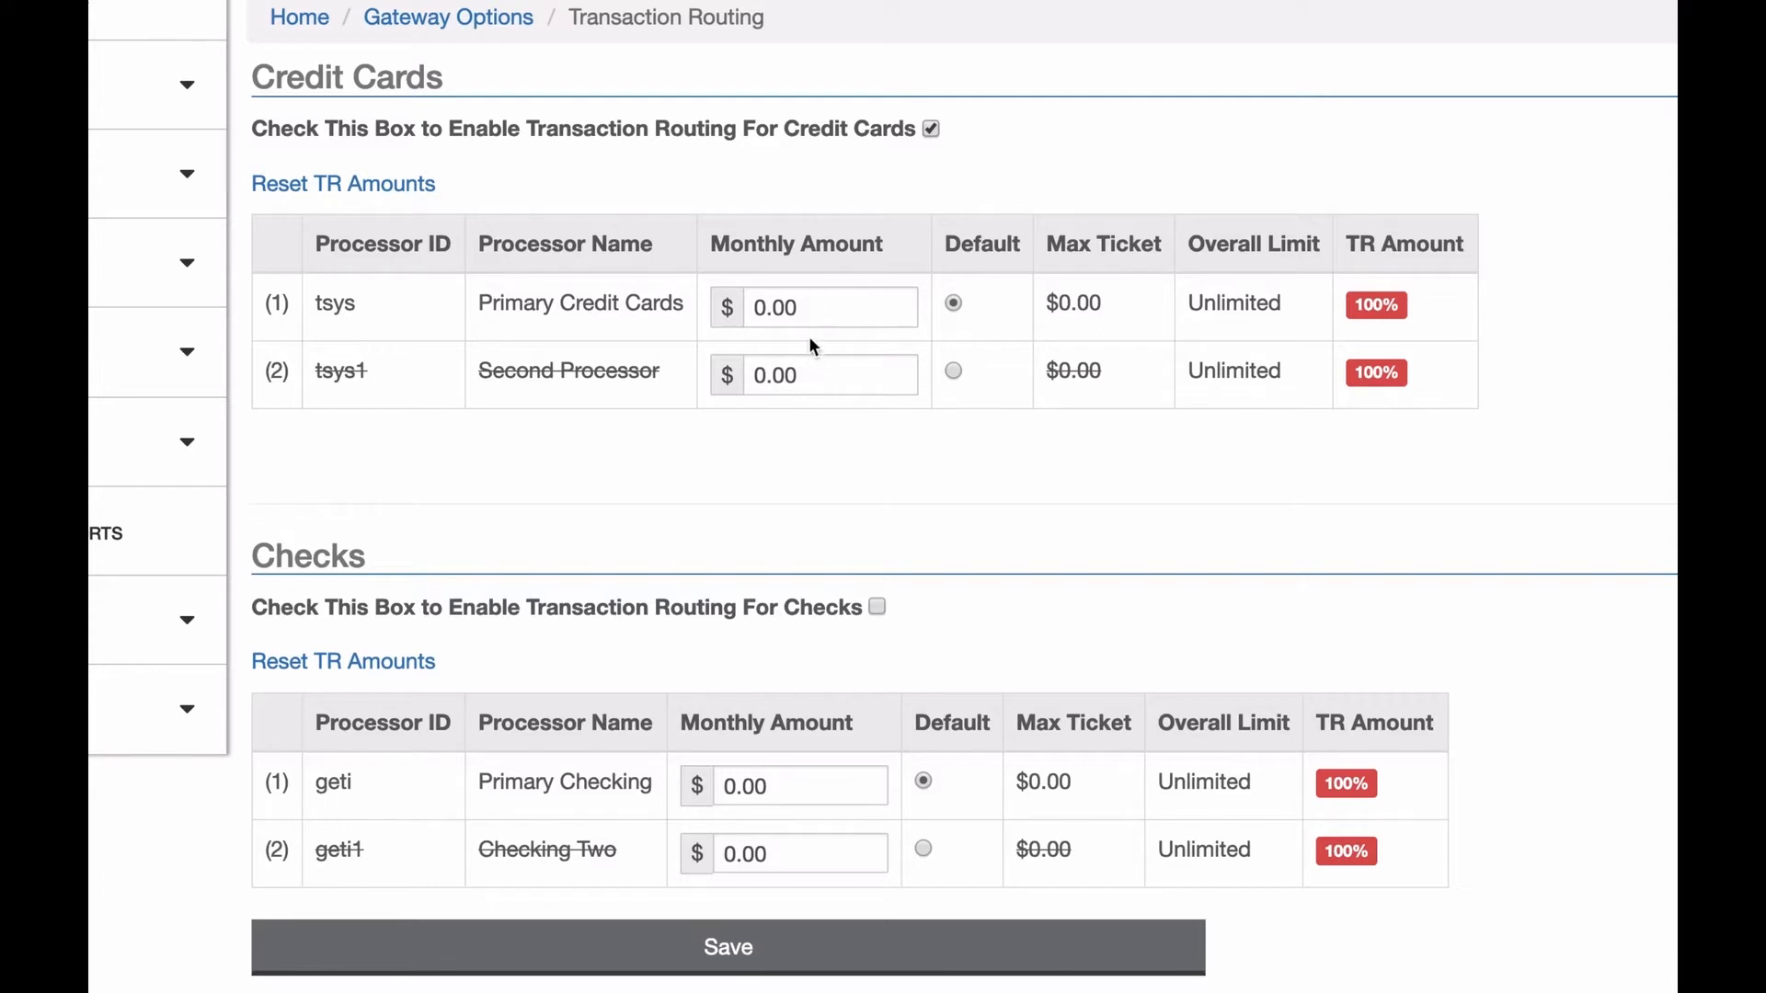
{"action": "mouse_move", "coordinate": [817, 341]}
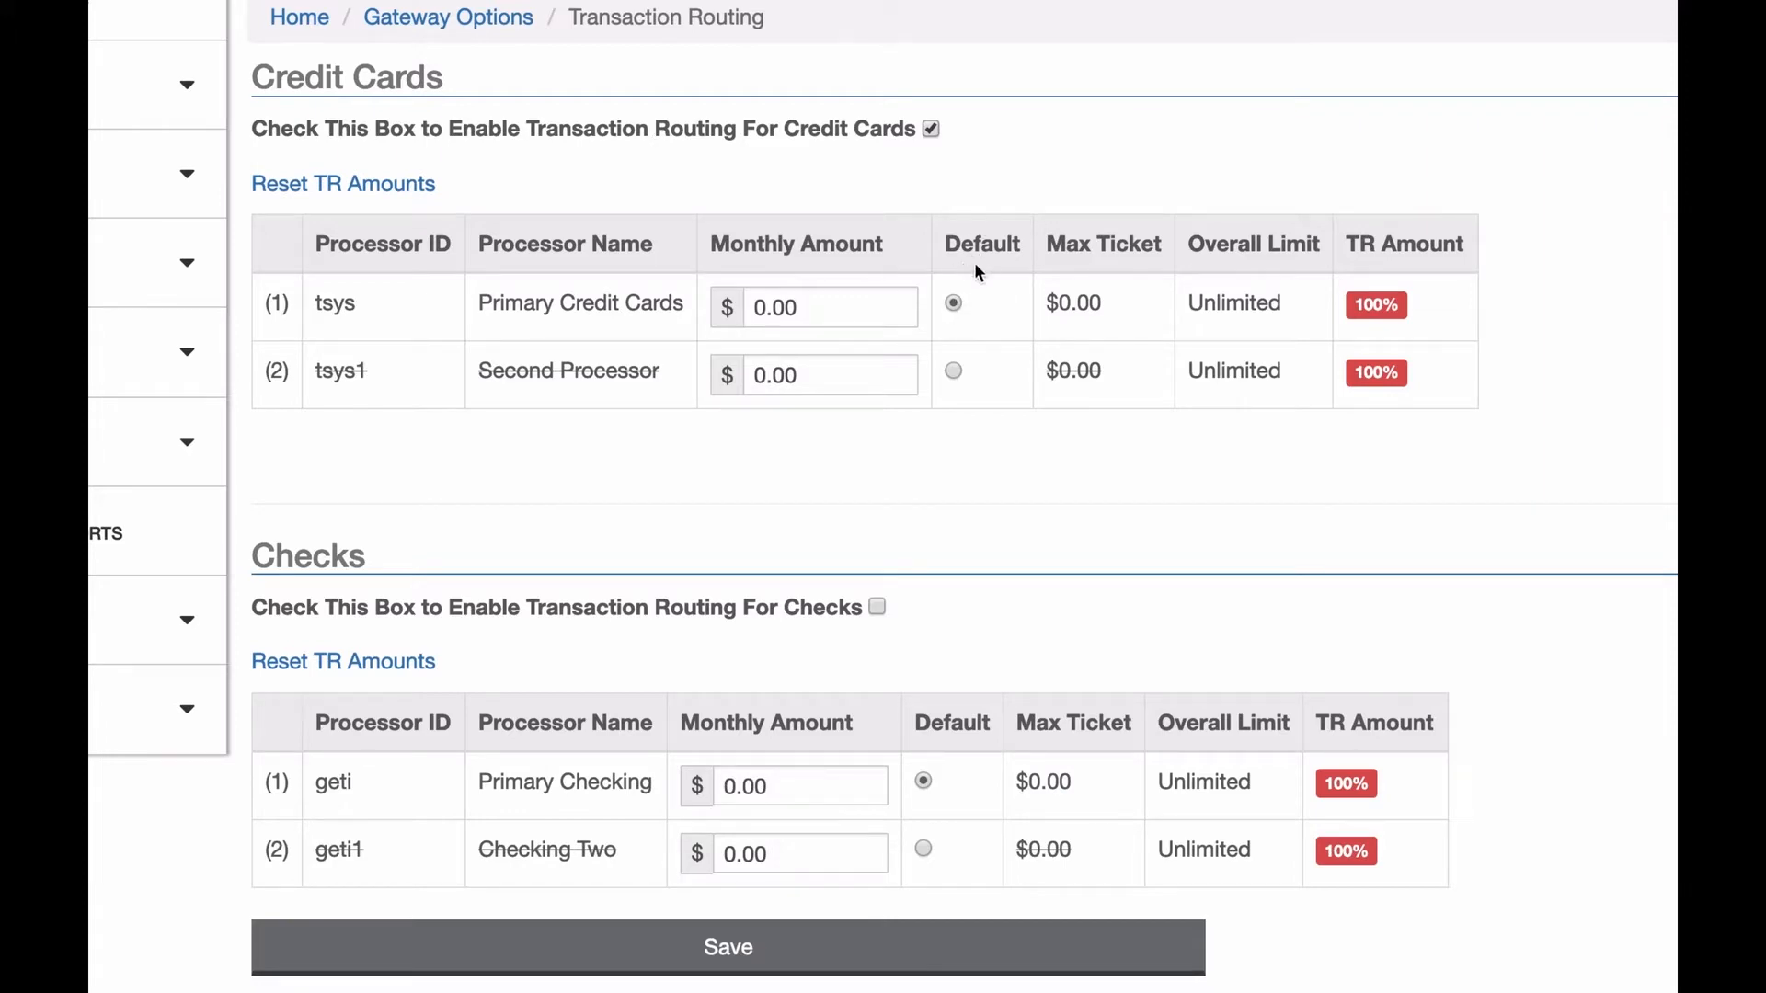
{"action": "mouse_move", "coordinate": [648, 265]}
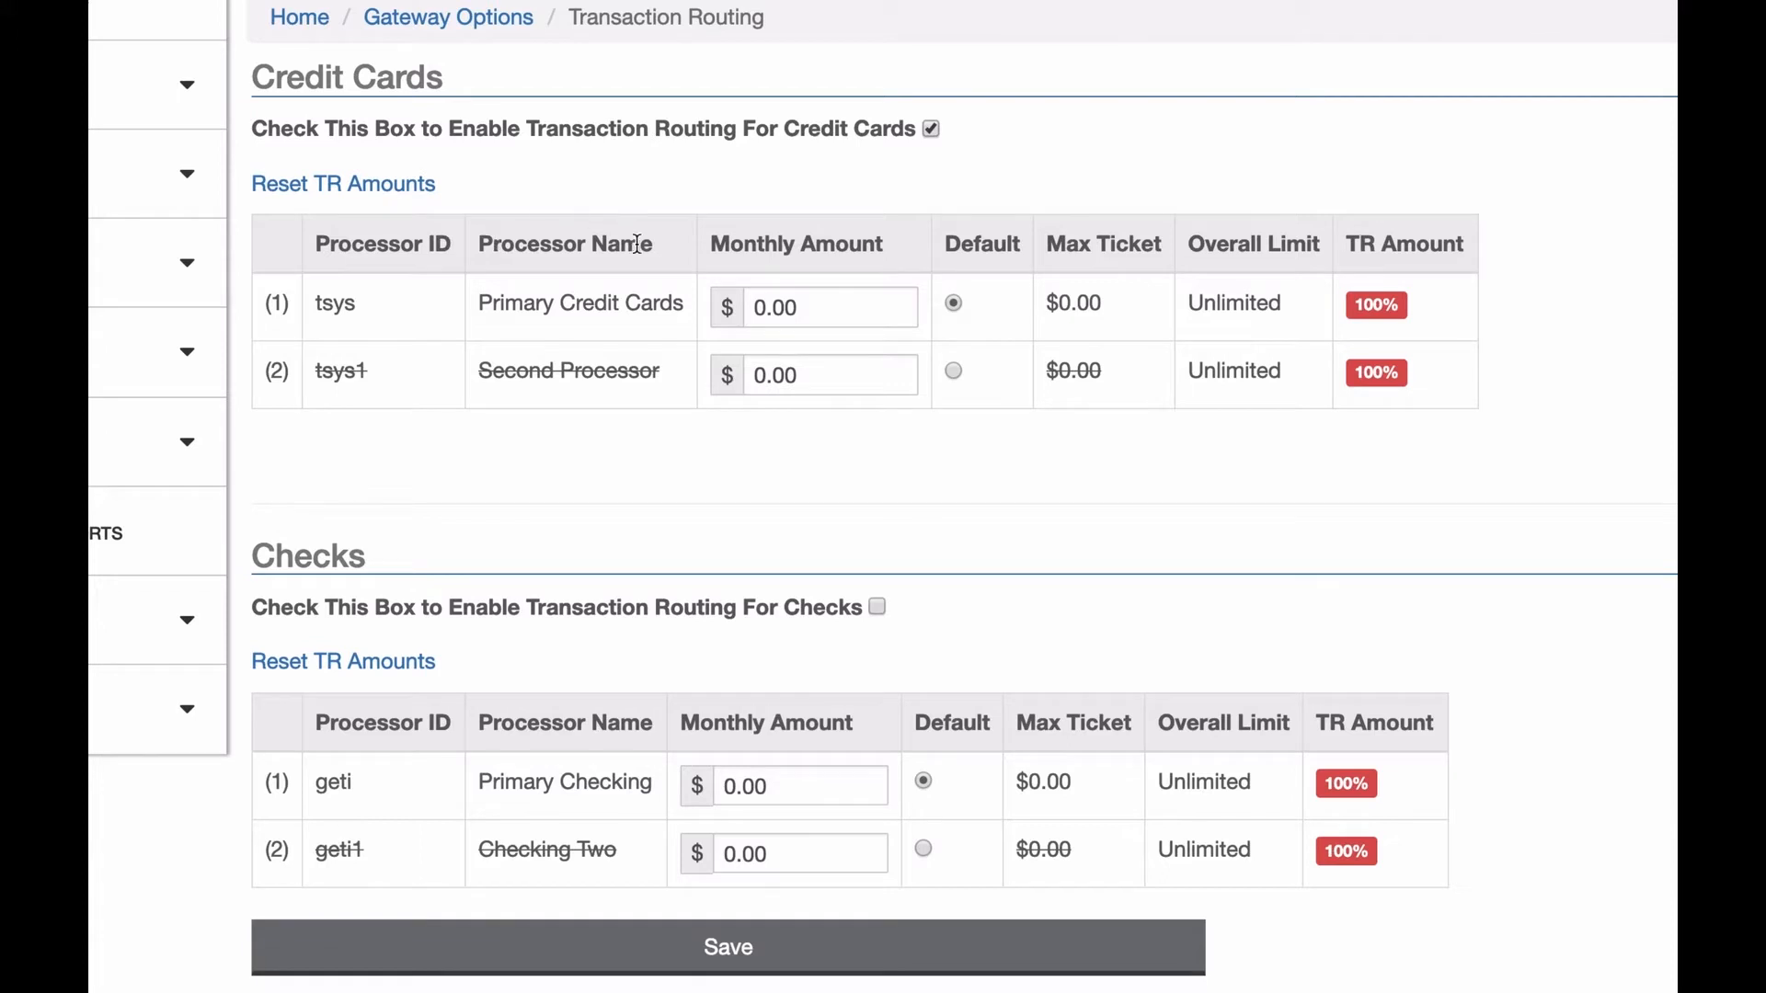
{"action": "mouse_move", "coordinate": [1010, 319]}
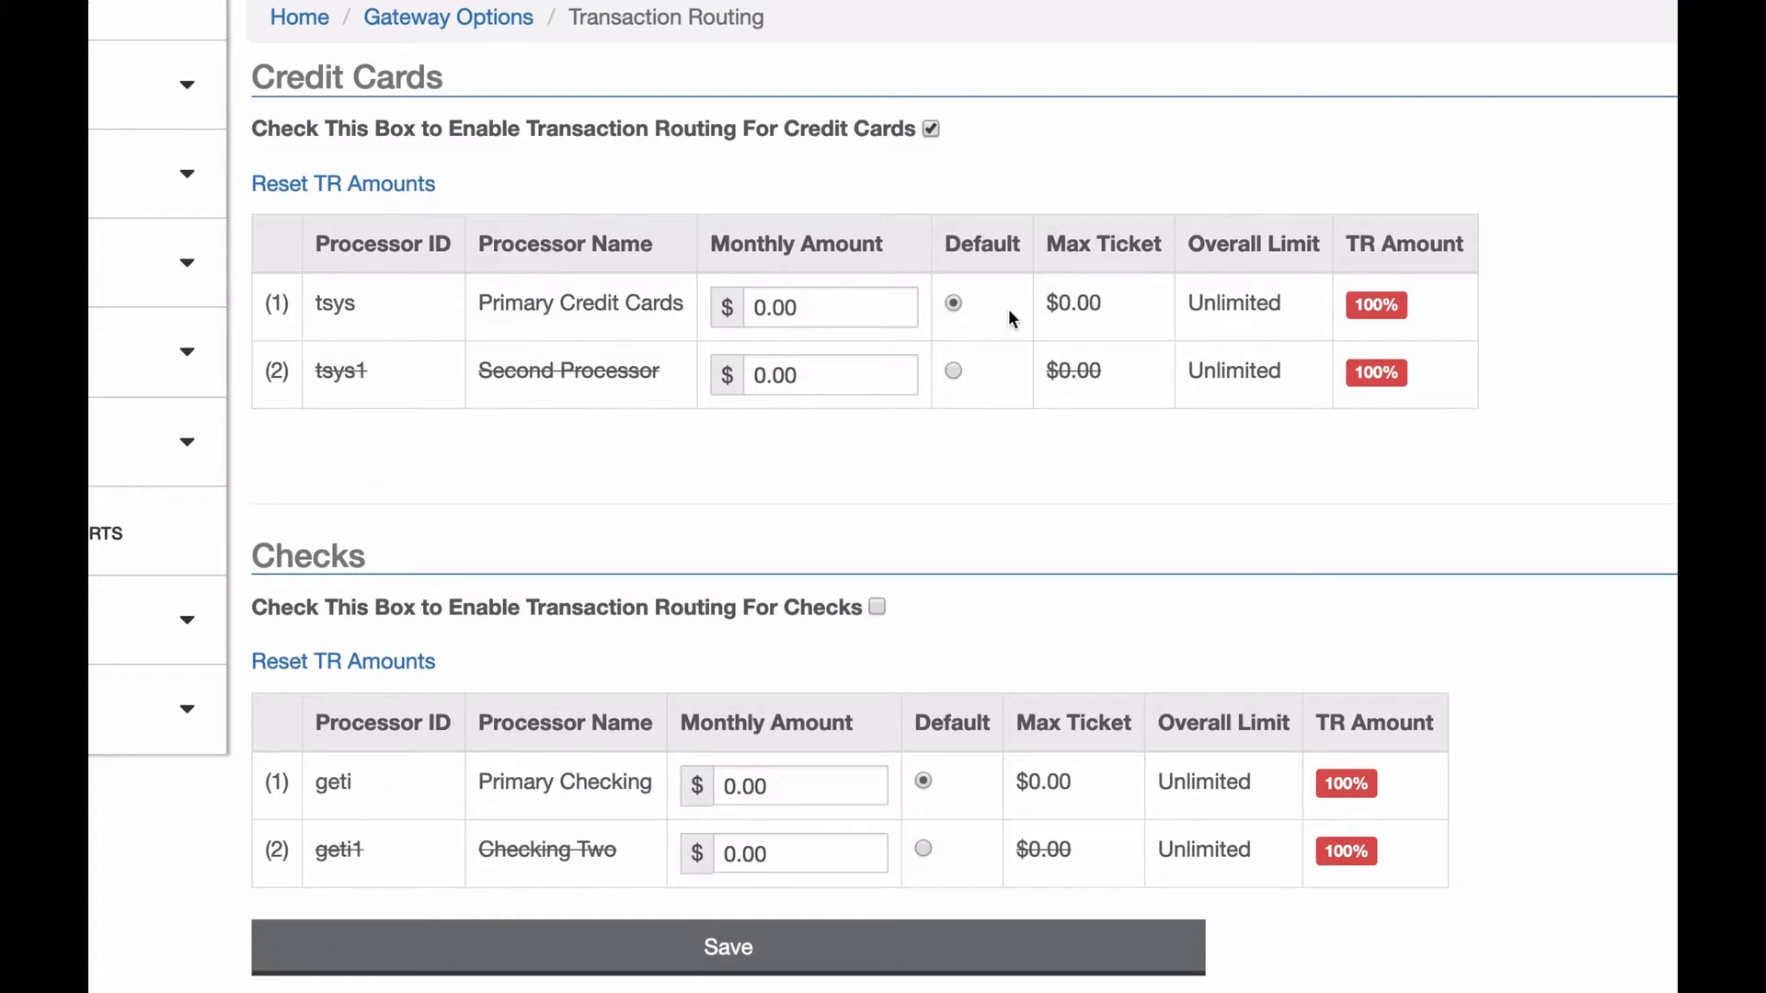
{"action": "mouse_move", "coordinate": [974, 215]}
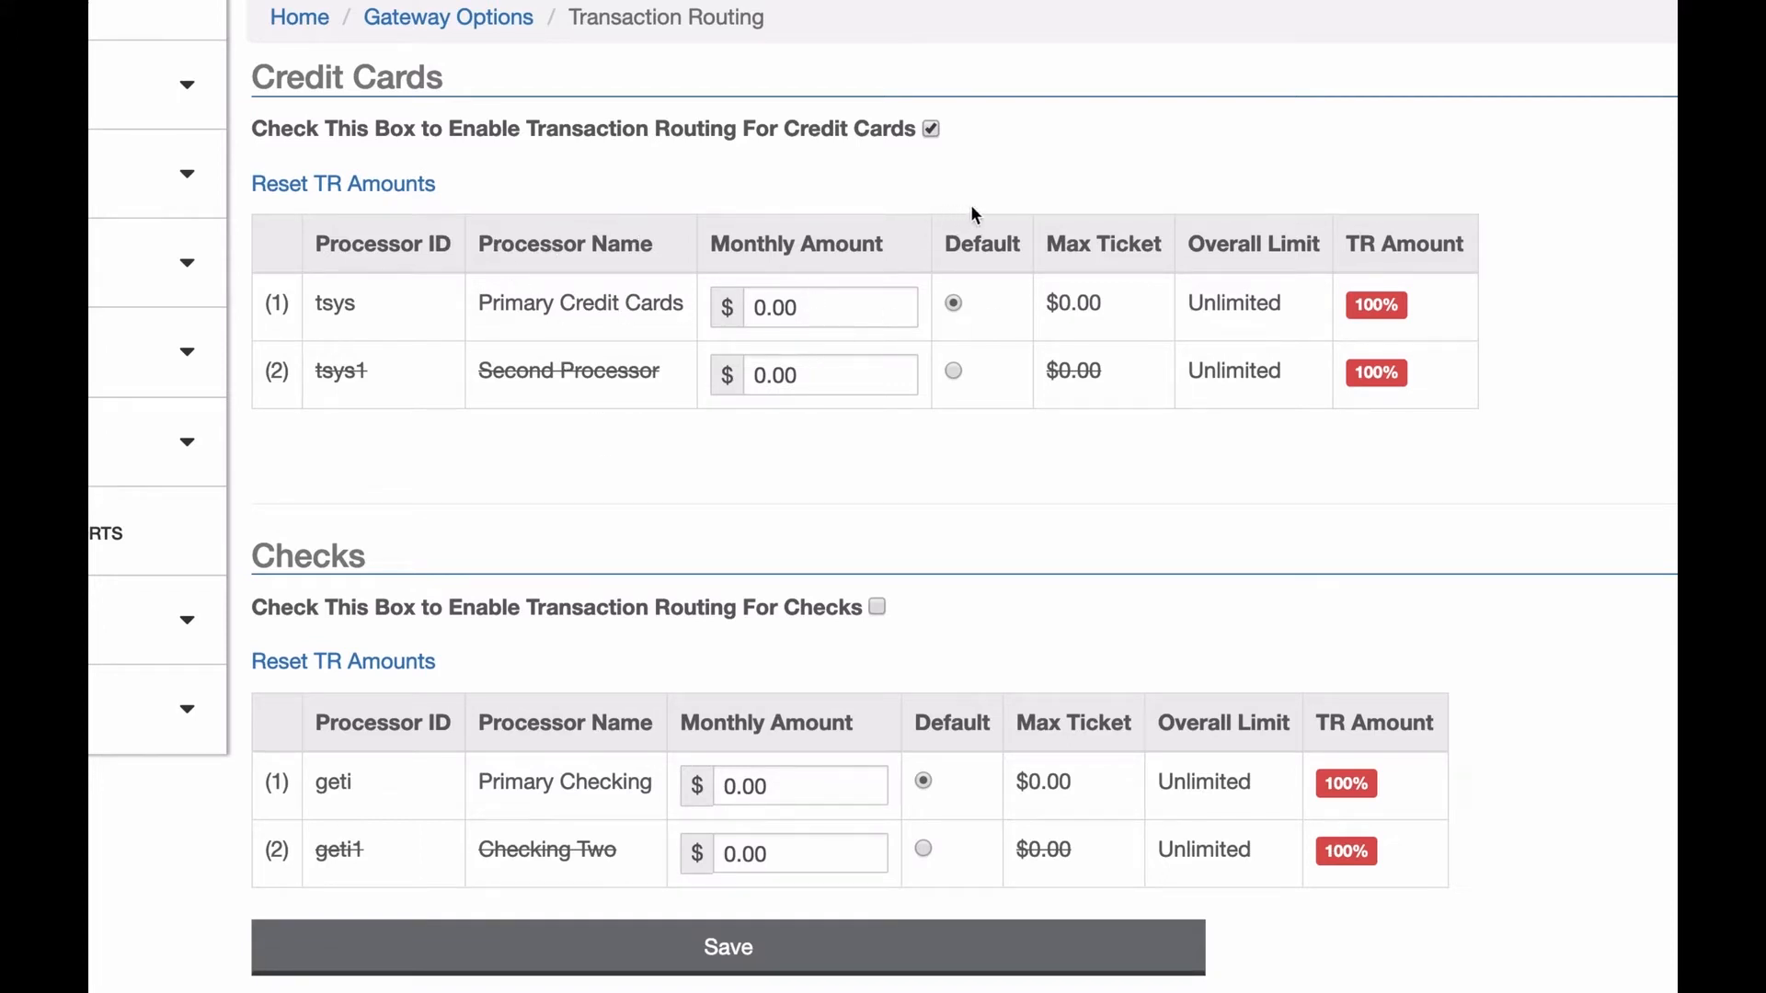
{"action": "mouse_move", "coordinate": [980, 380]}
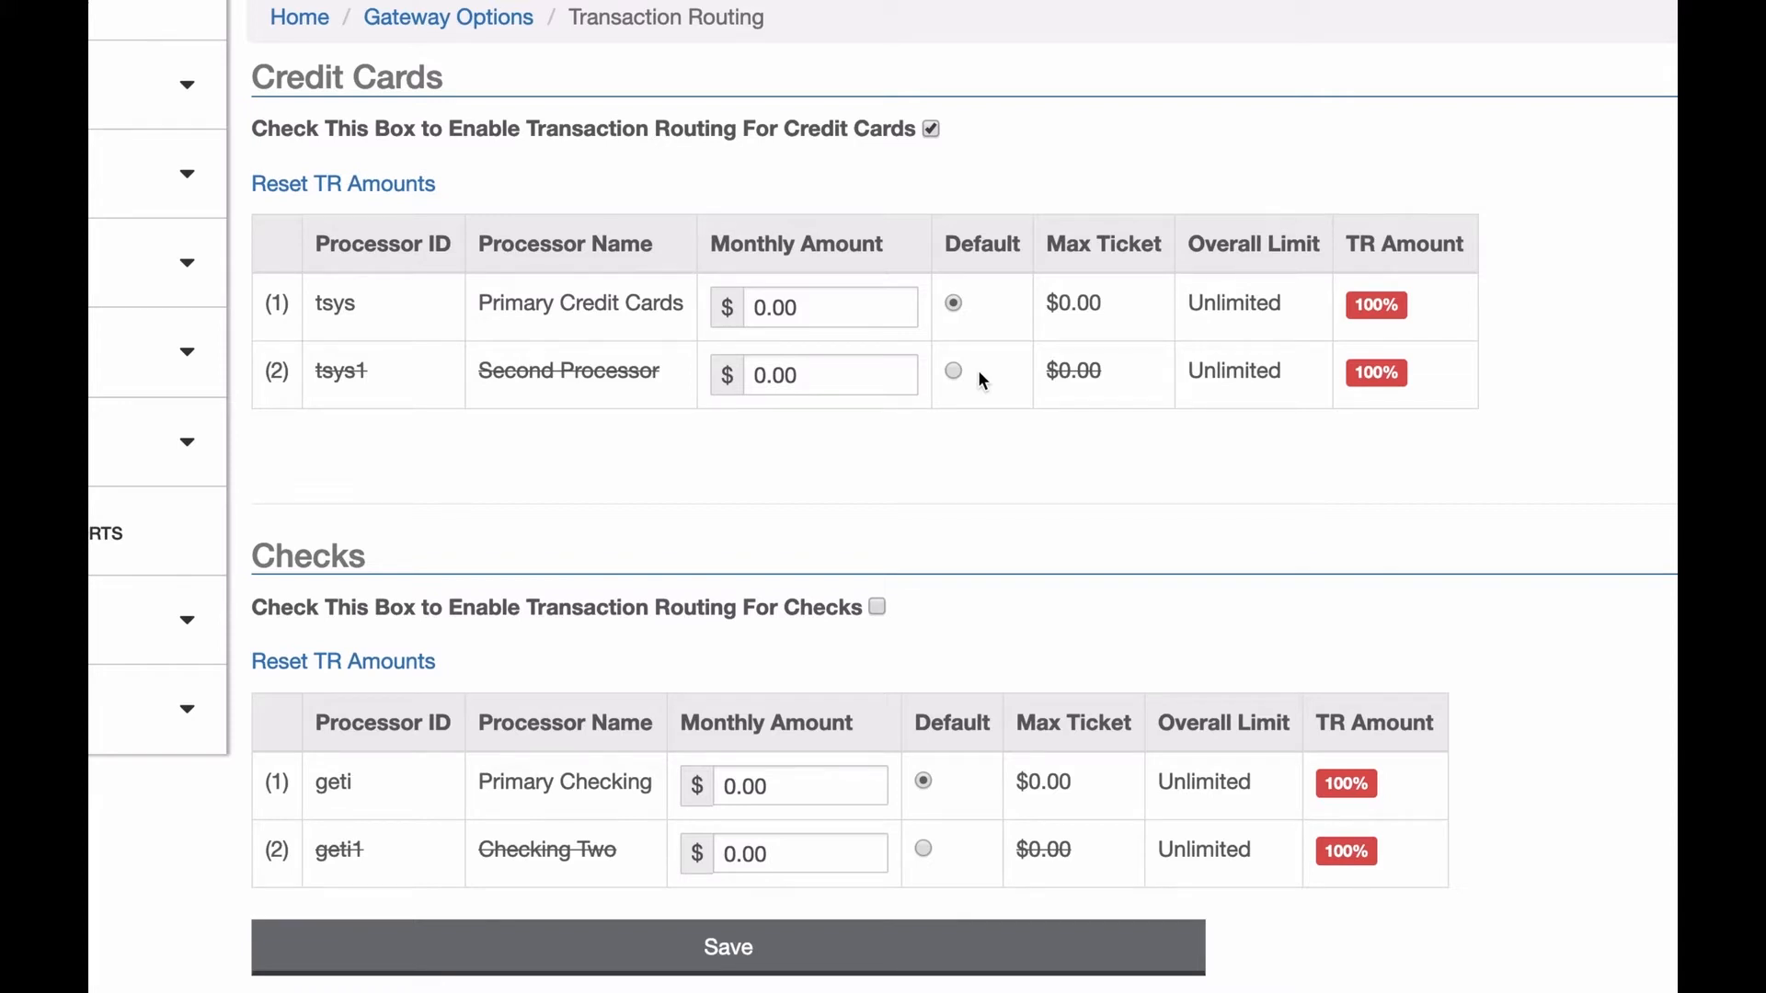
{"action": "mouse_move", "coordinate": [1126, 391]}
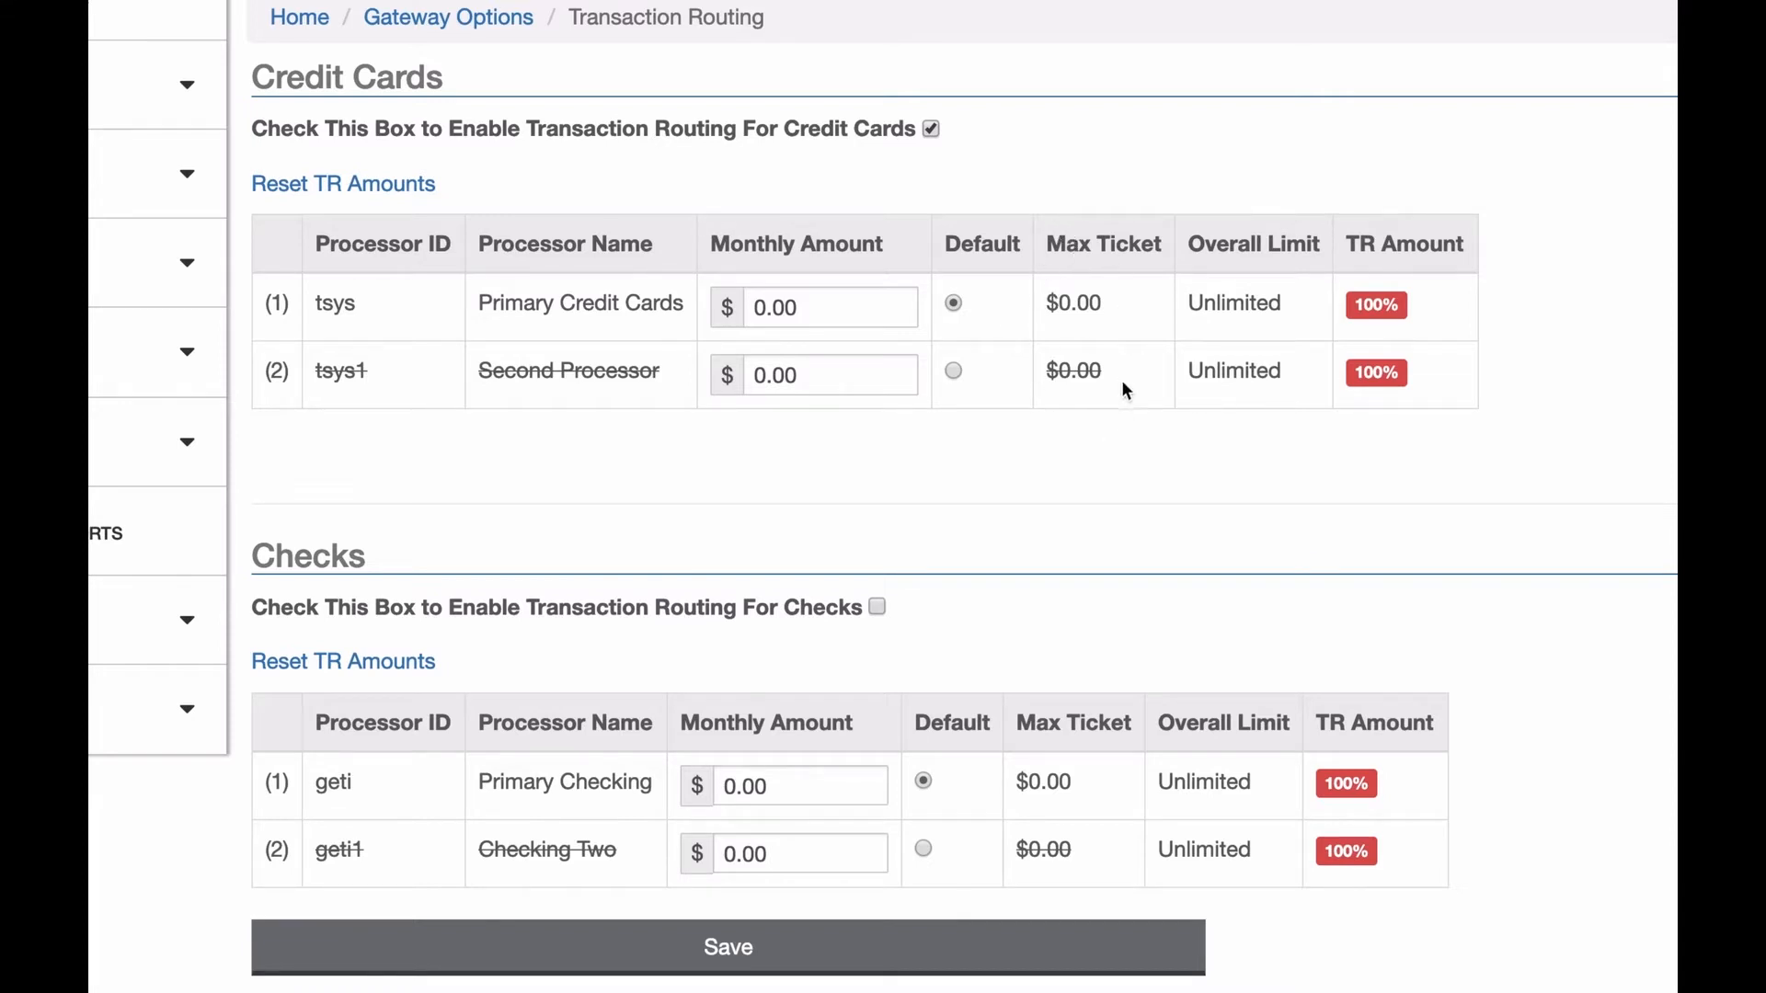
{"action": "mouse_move", "coordinate": [1115, 316]}
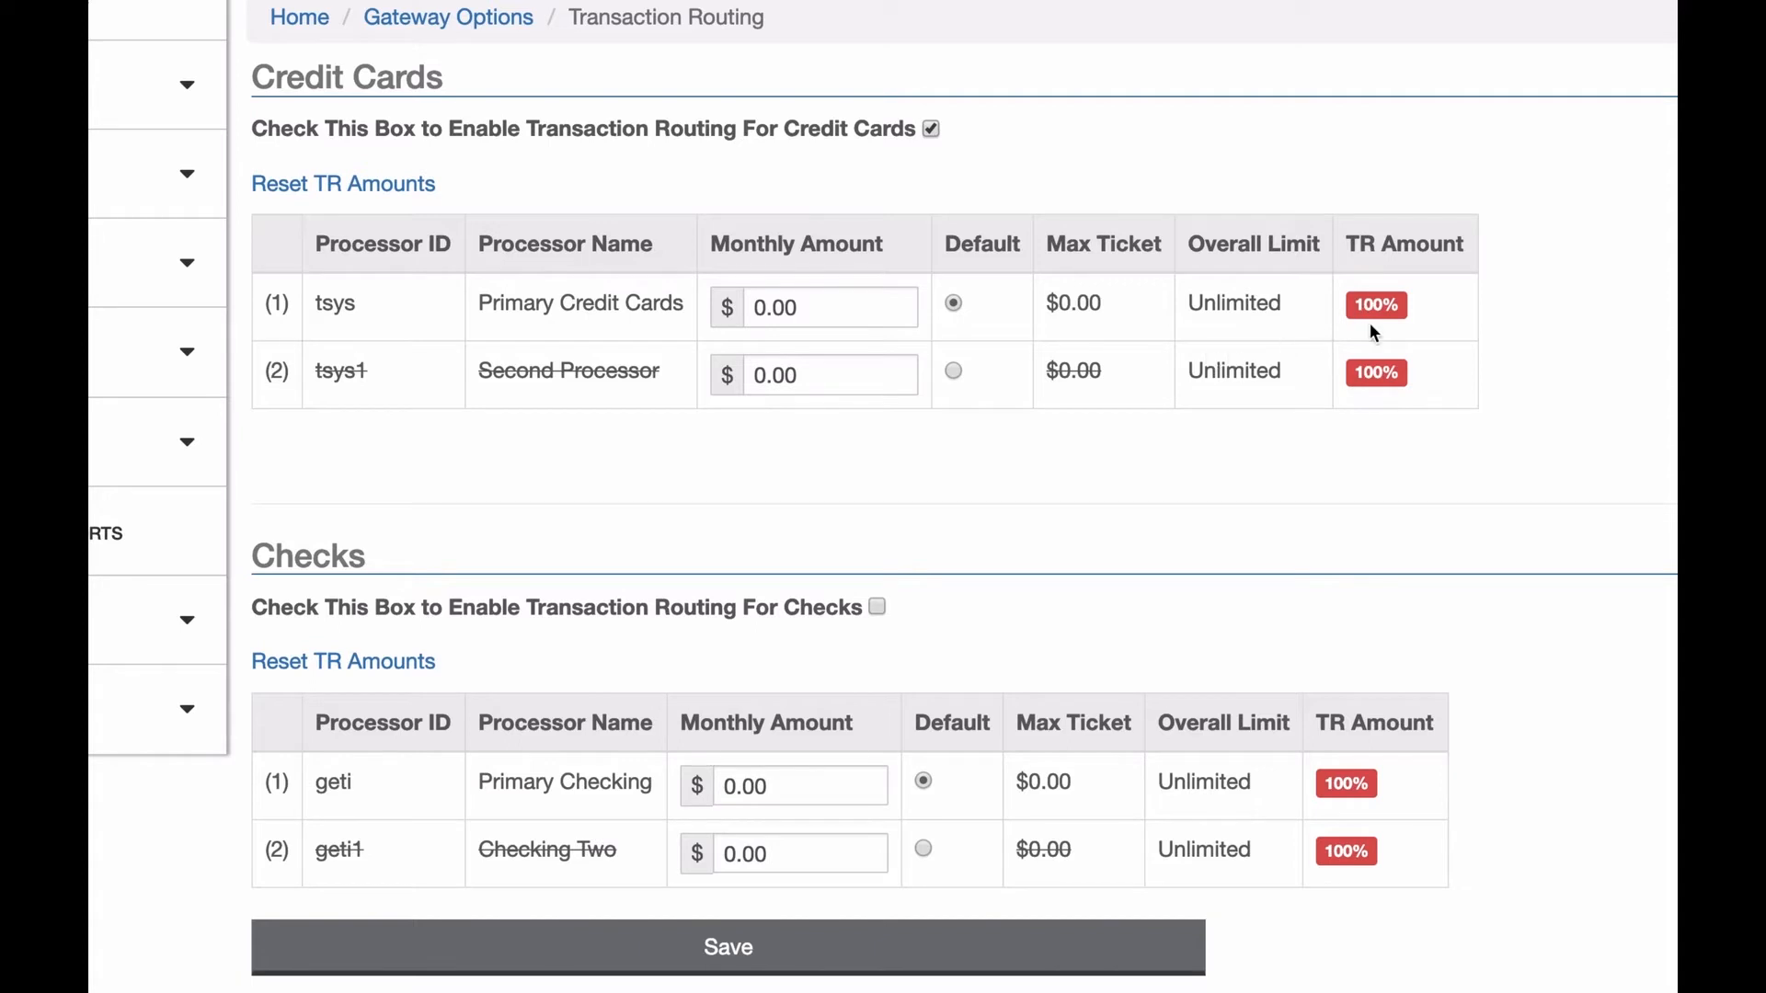
{"action": "mouse_move", "coordinate": [1394, 281]}
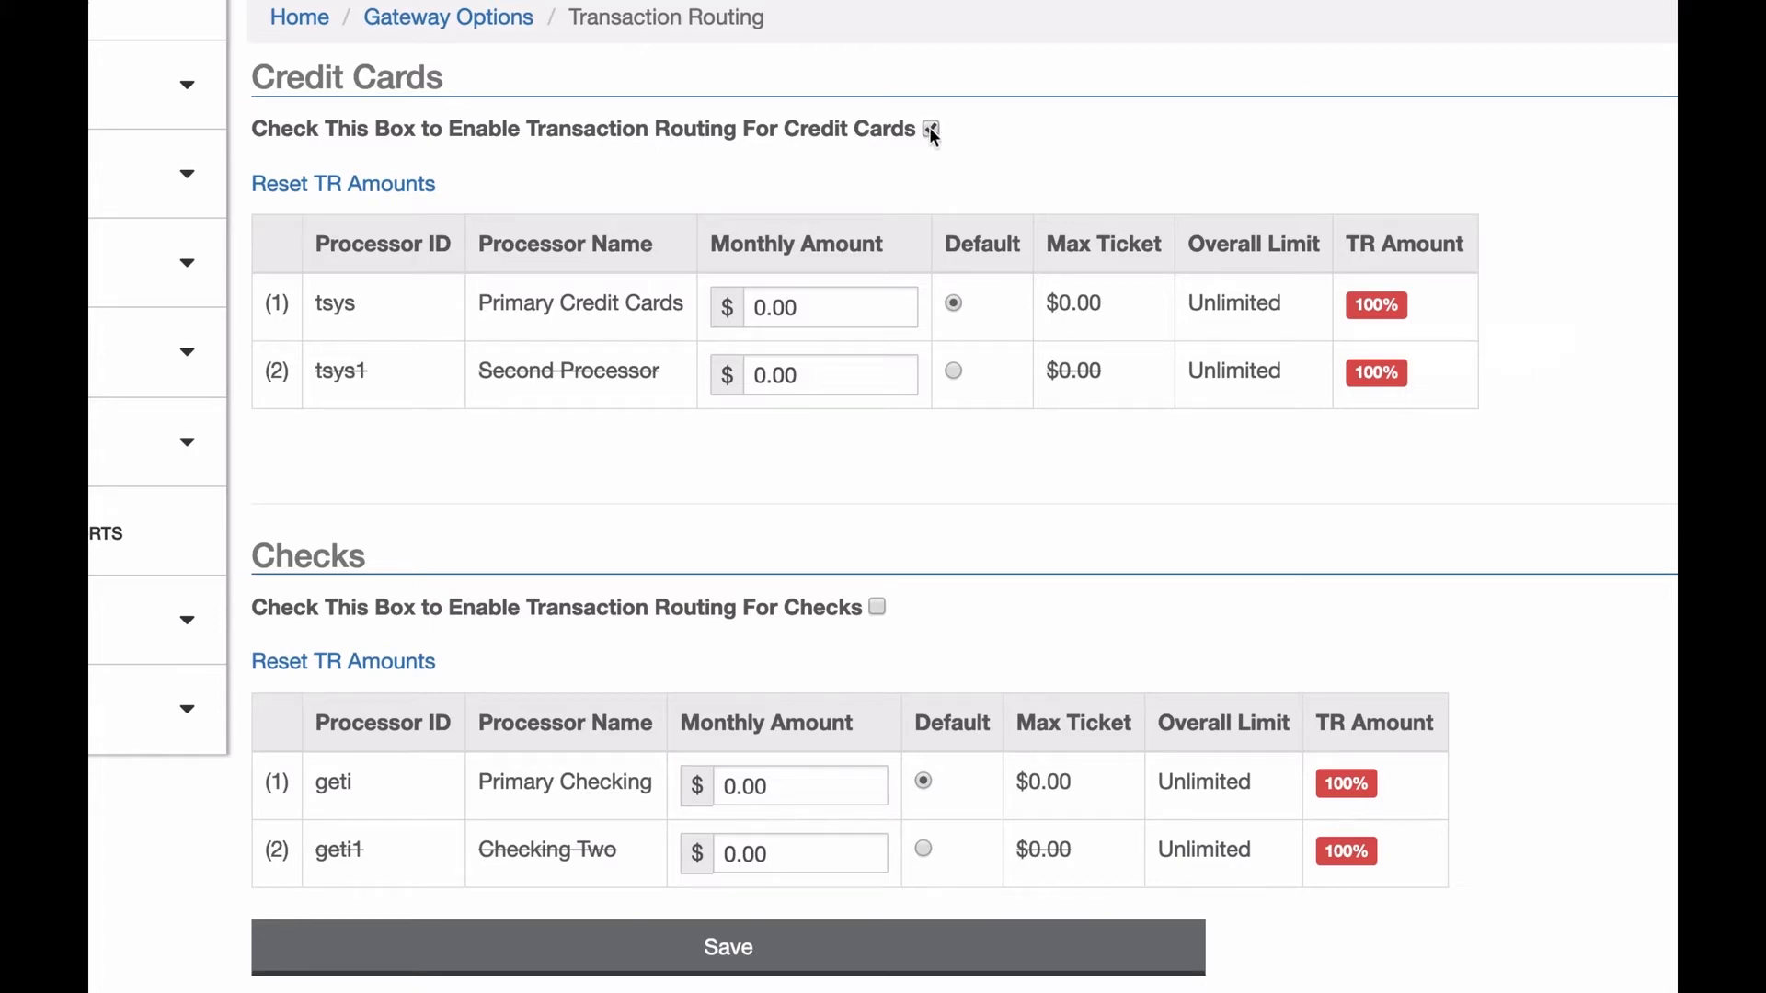
- Enter 10000.00 as the Monthly Amount for Primary Credit Cards and Second Processor
{"action": "left_click", "coordinate": [930, 129]}
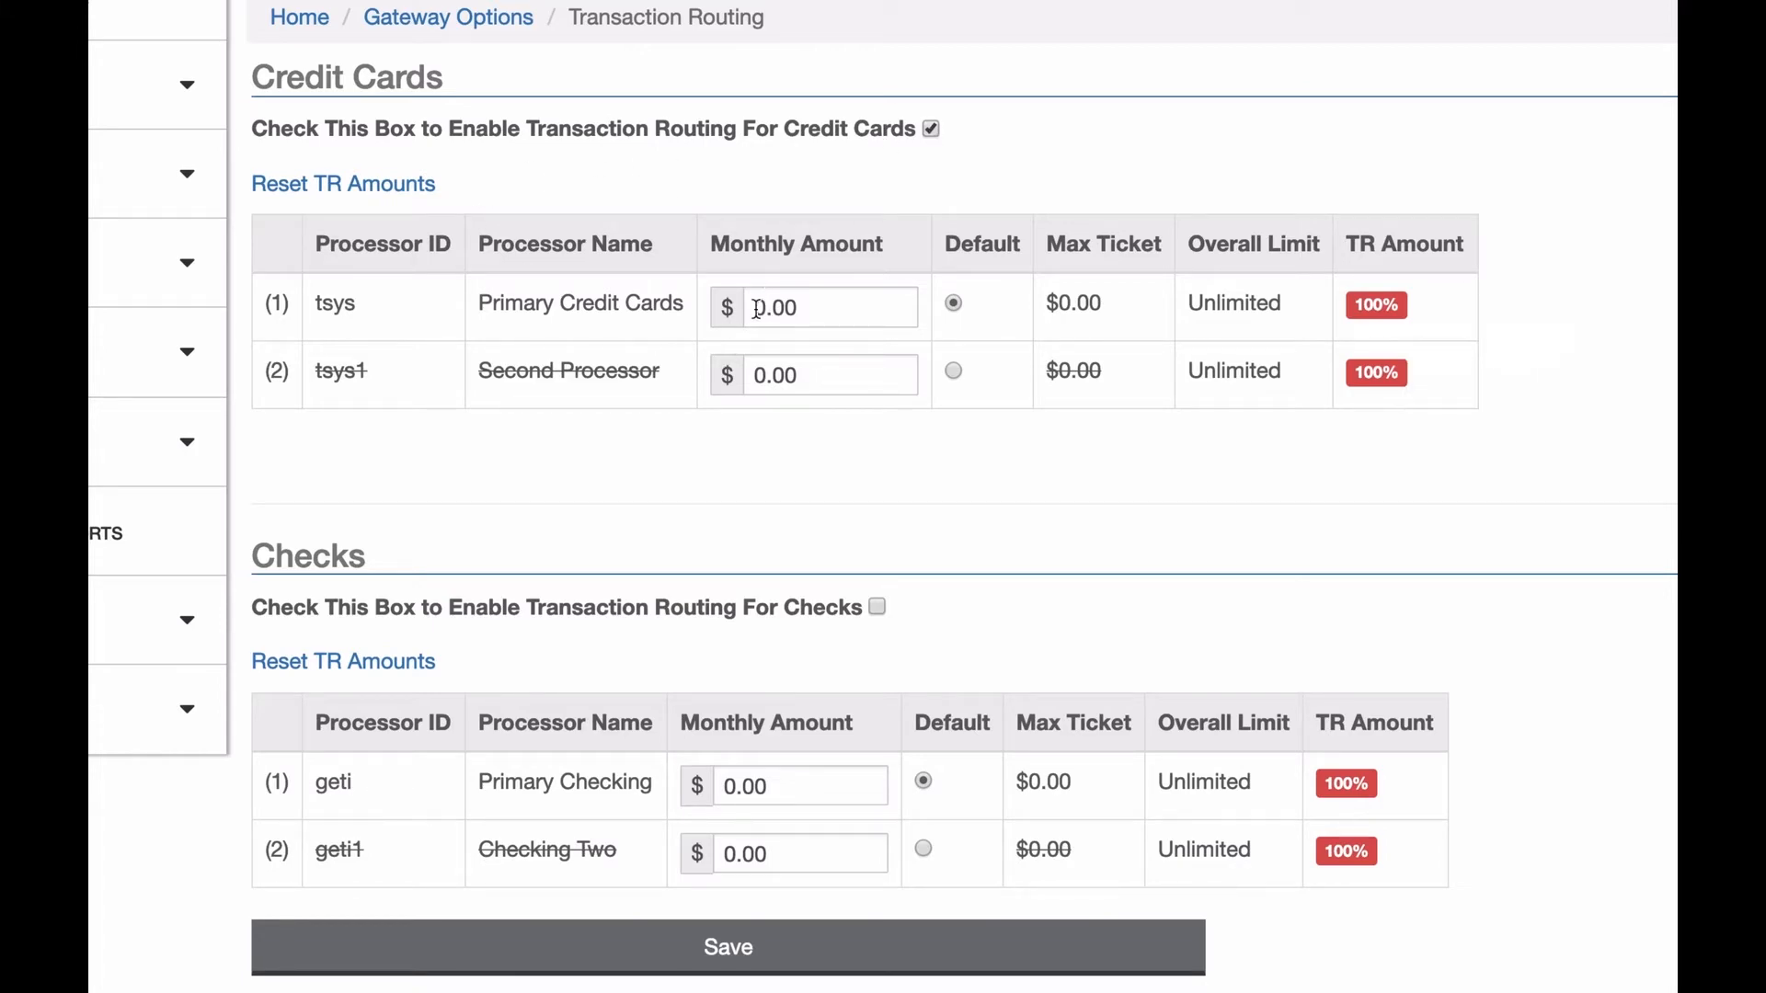
{"action": "type", "text": "1000"}
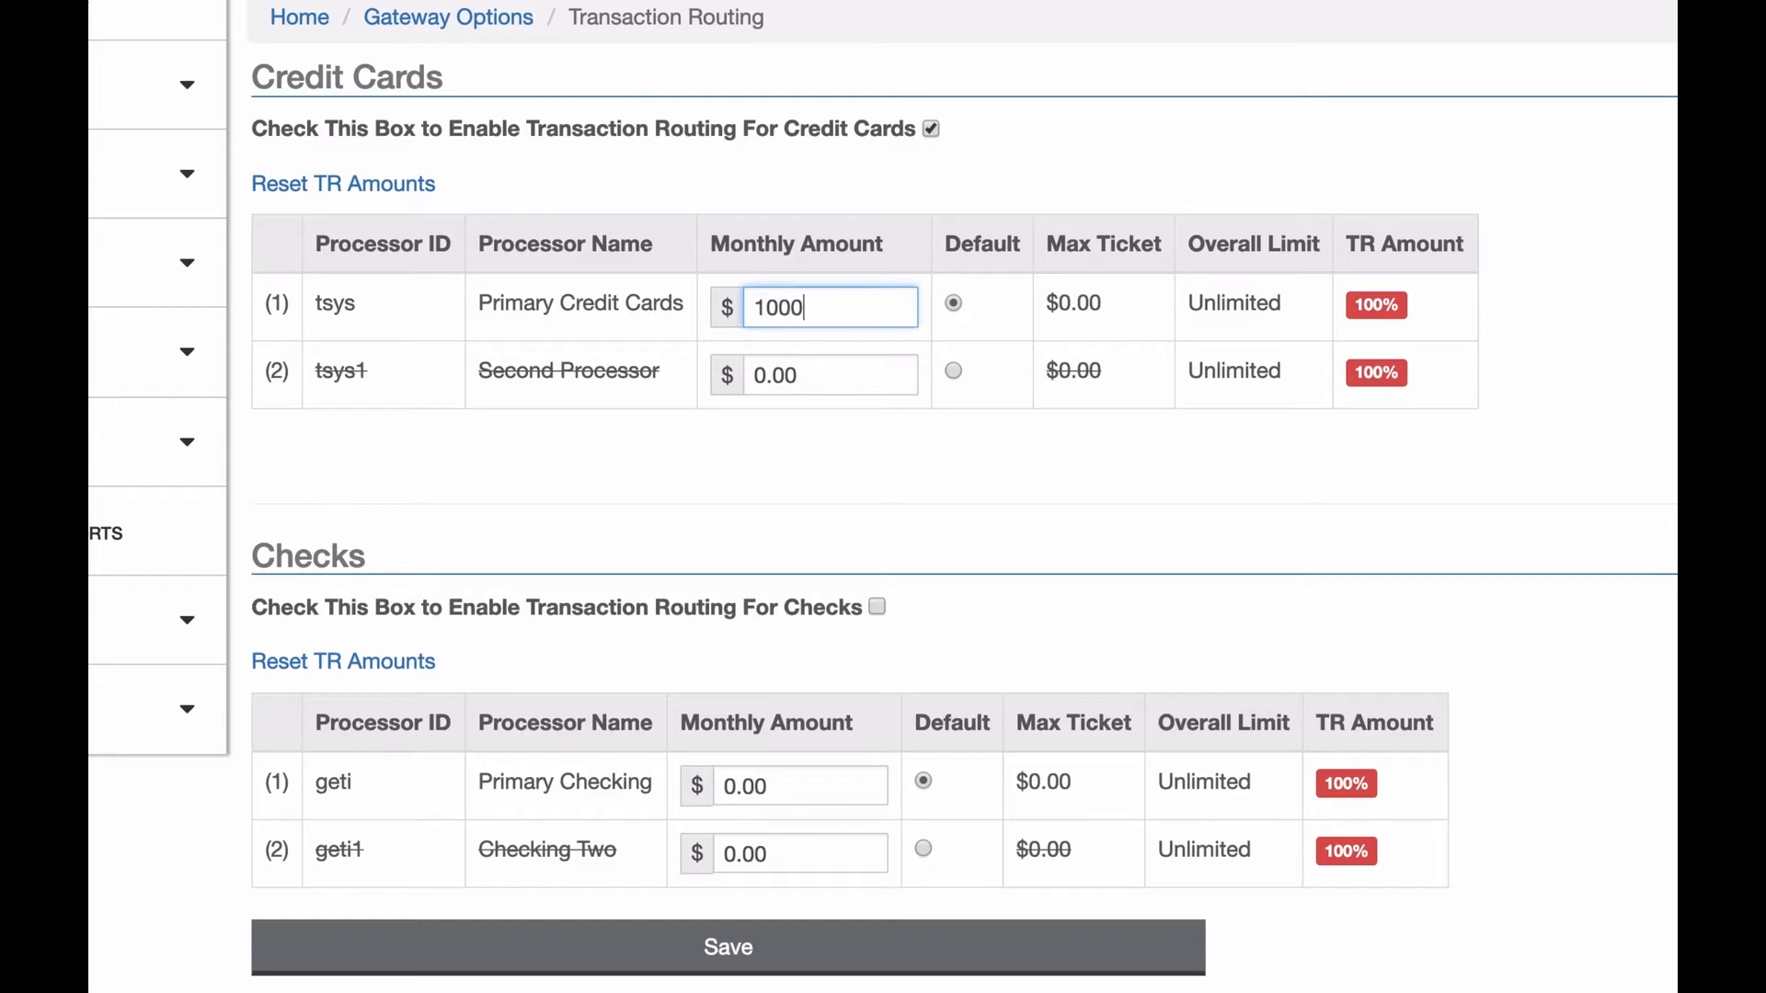
{"action": "type", "text": "10000.00"}
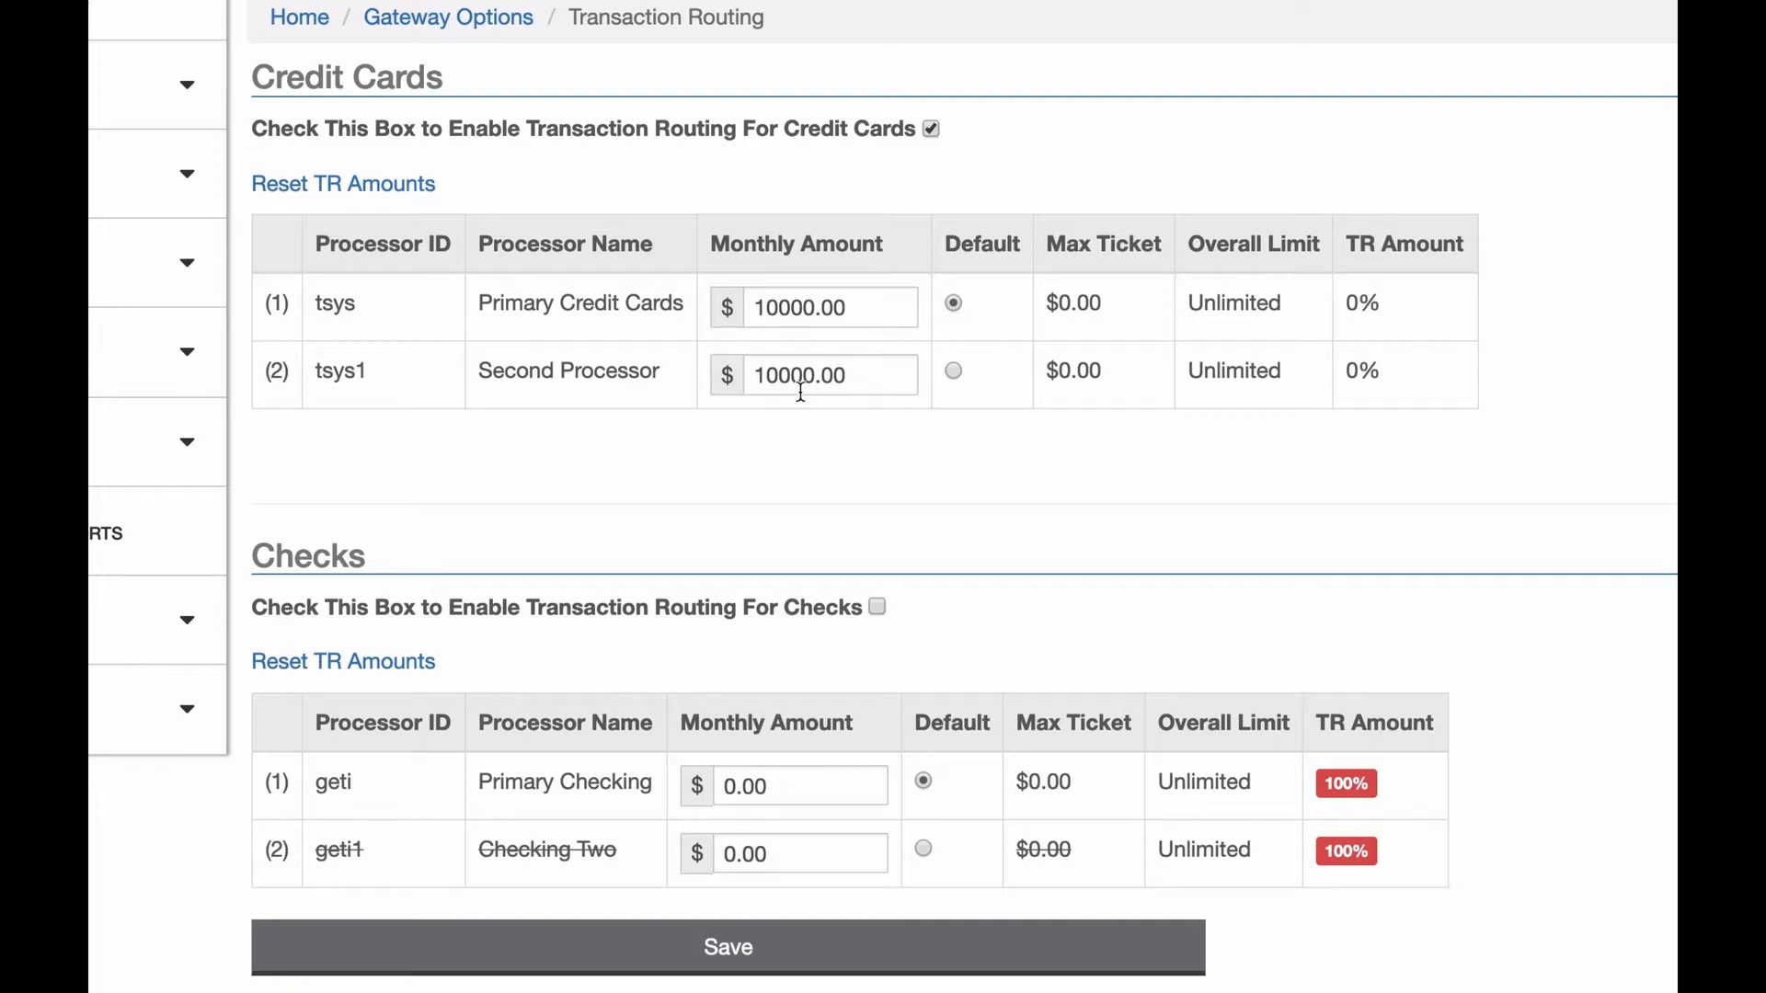
{"action": "mouse_move", "coordinate": [1411, 245]}
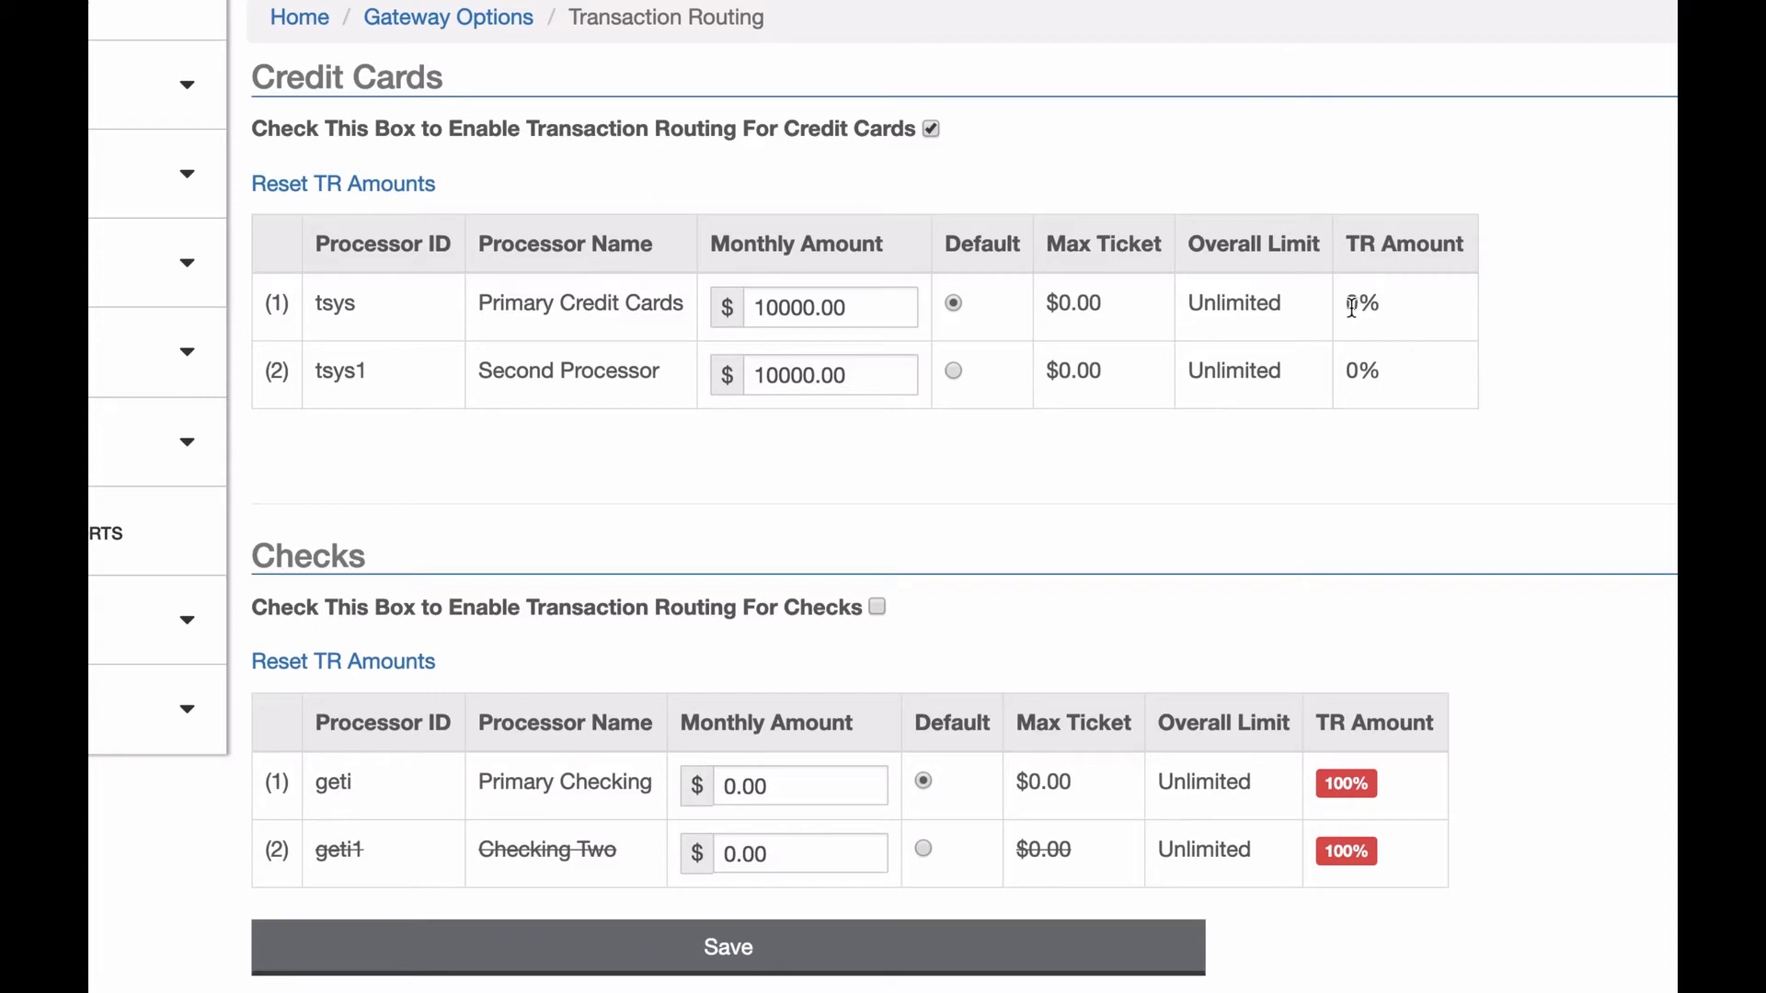
{"action": "mouse_move", "coordinate": [1205, 333]}
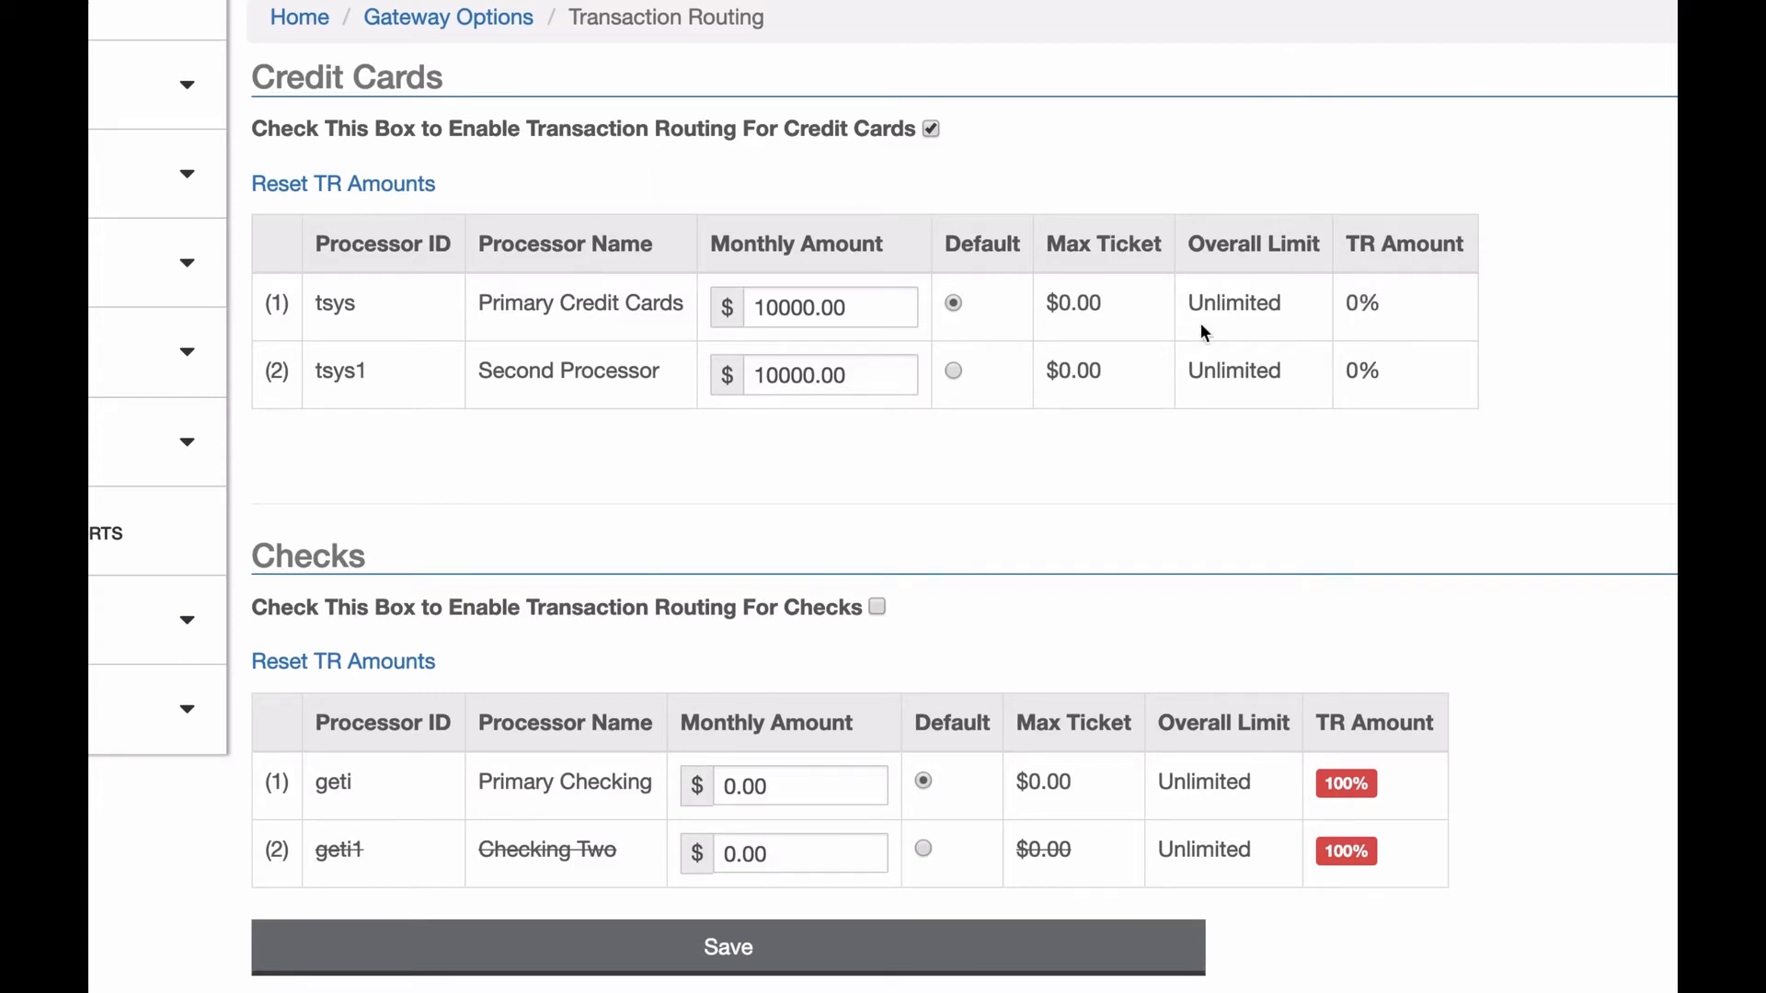
{"action": "mouse_move", "coordinate": [1141, 336]}
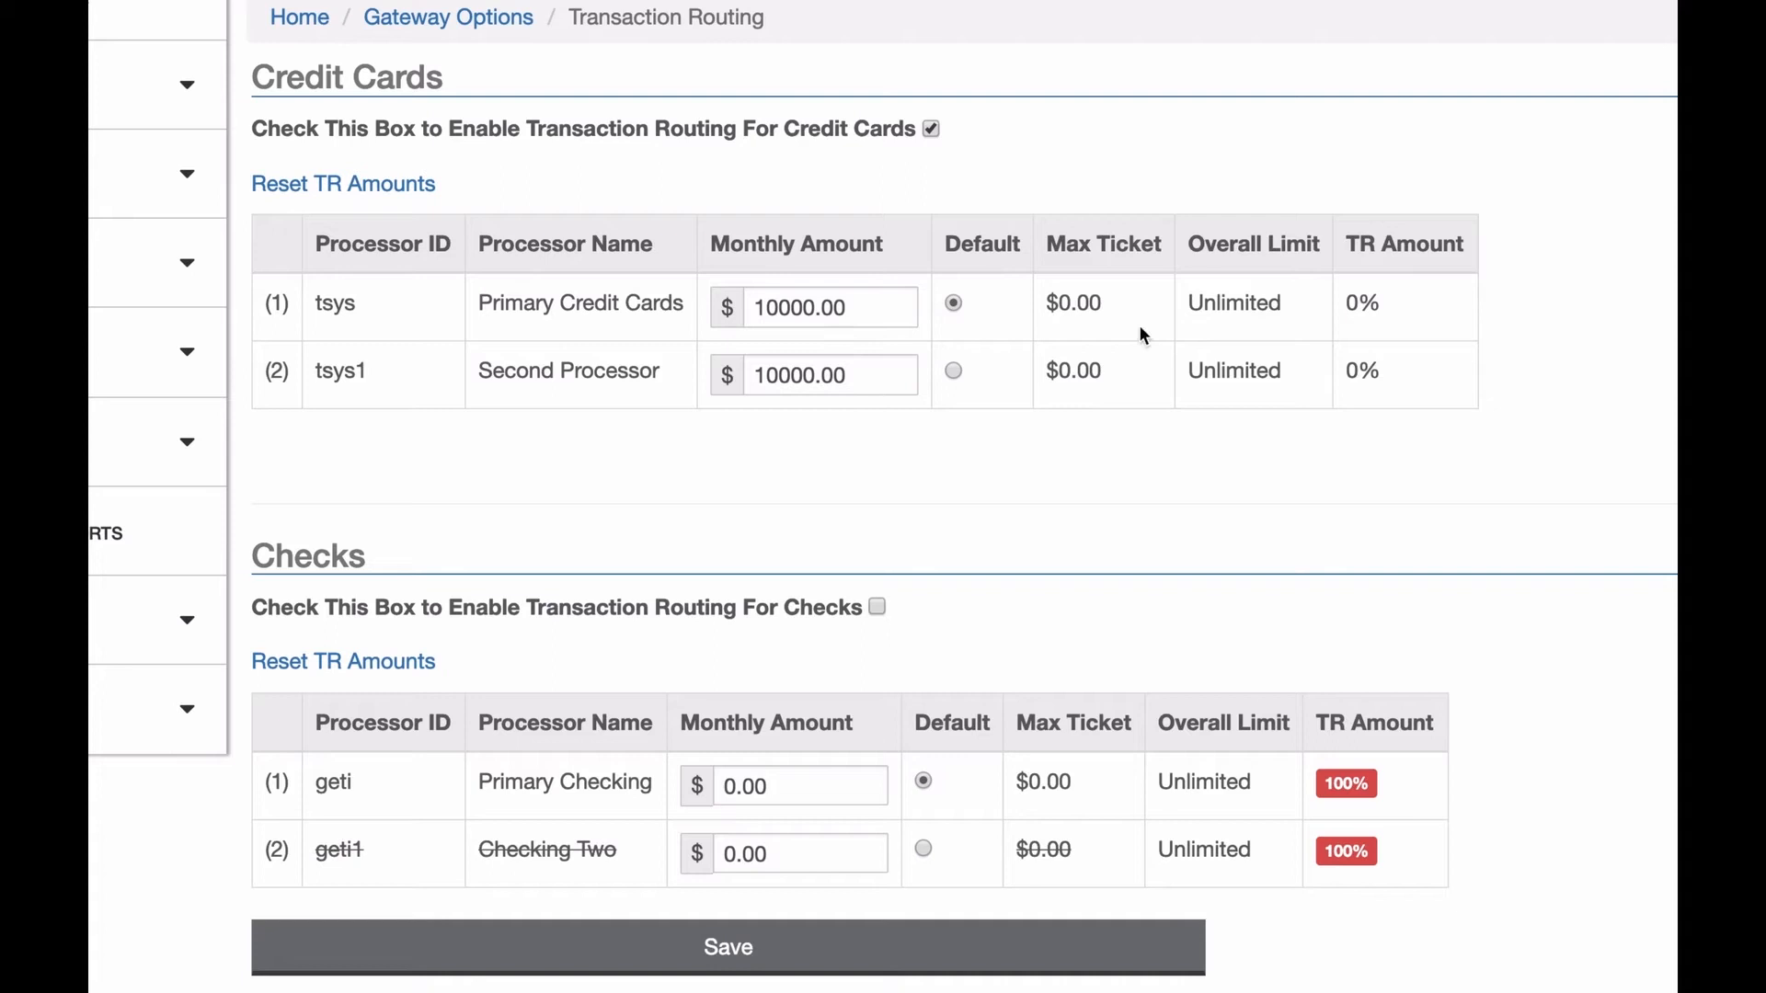
{"action": "mouse_move", "coordinate": [774, 284]}
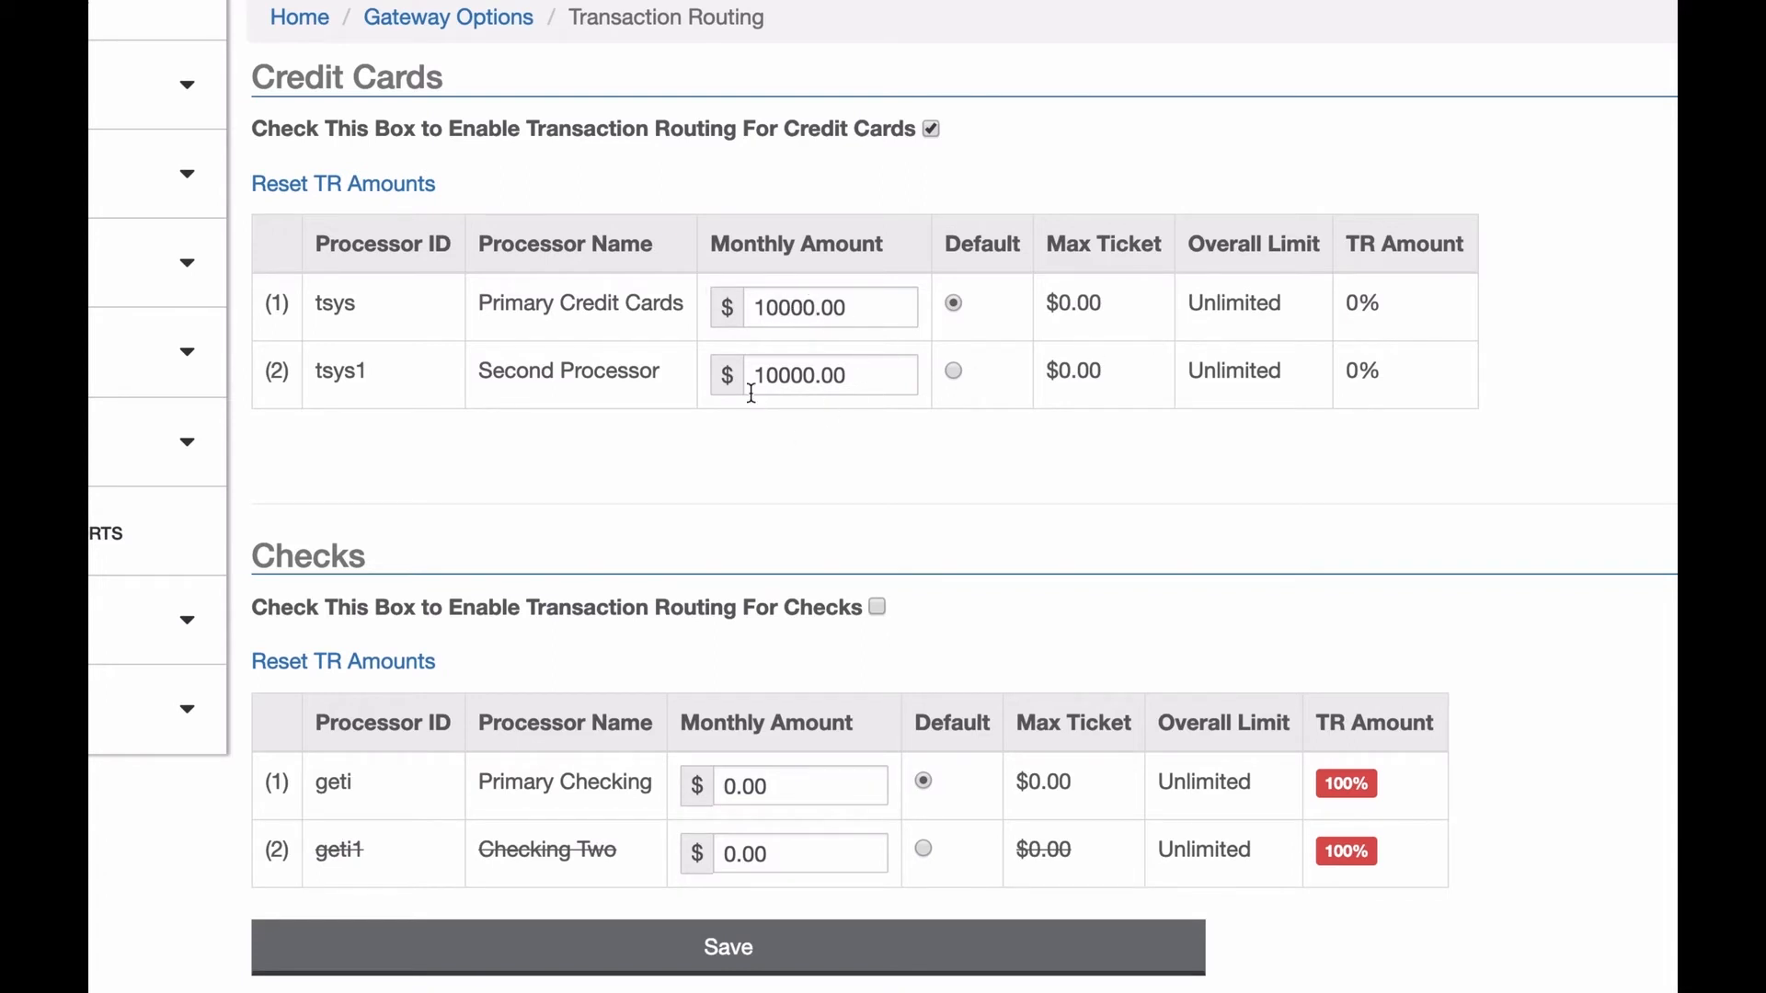
{"action": "mouse_move", "coordinate": [1118, 447]}
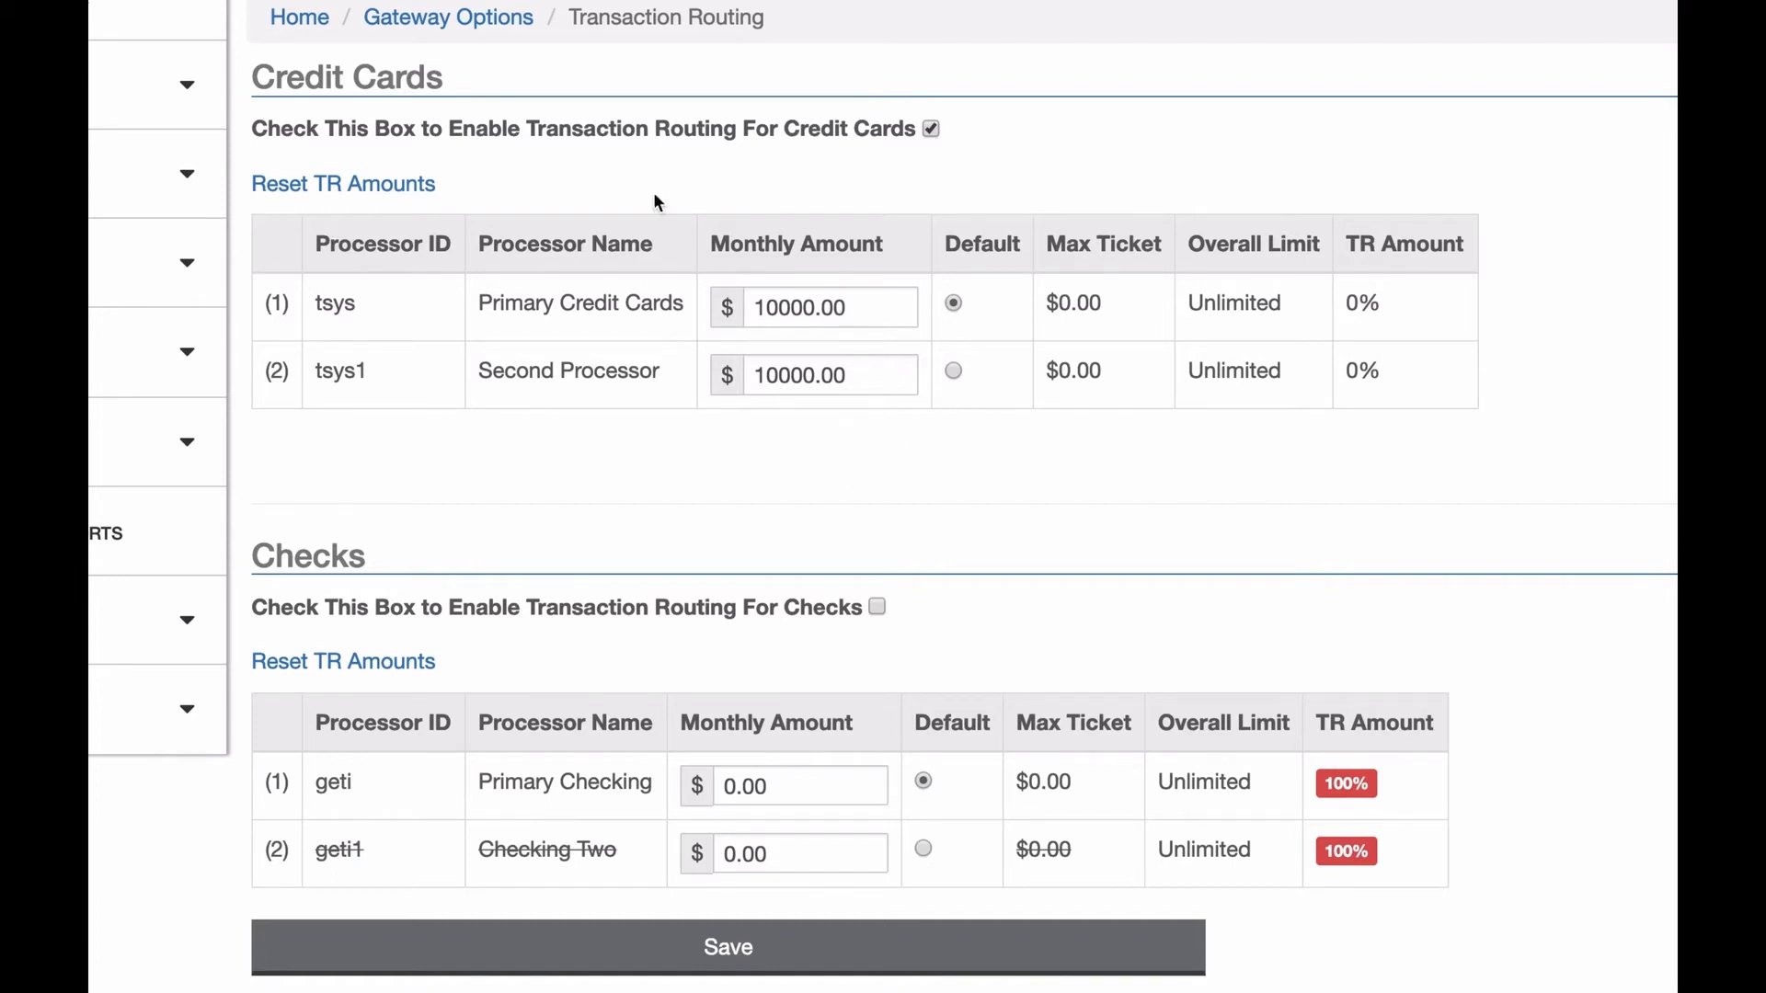
- Make the Primary Credit Cards monthly amount 100000.00 and untick credit card routing
{"action": "left_click", "coordinate": [830, 307]}
{"action": "type", "text": "100000"}
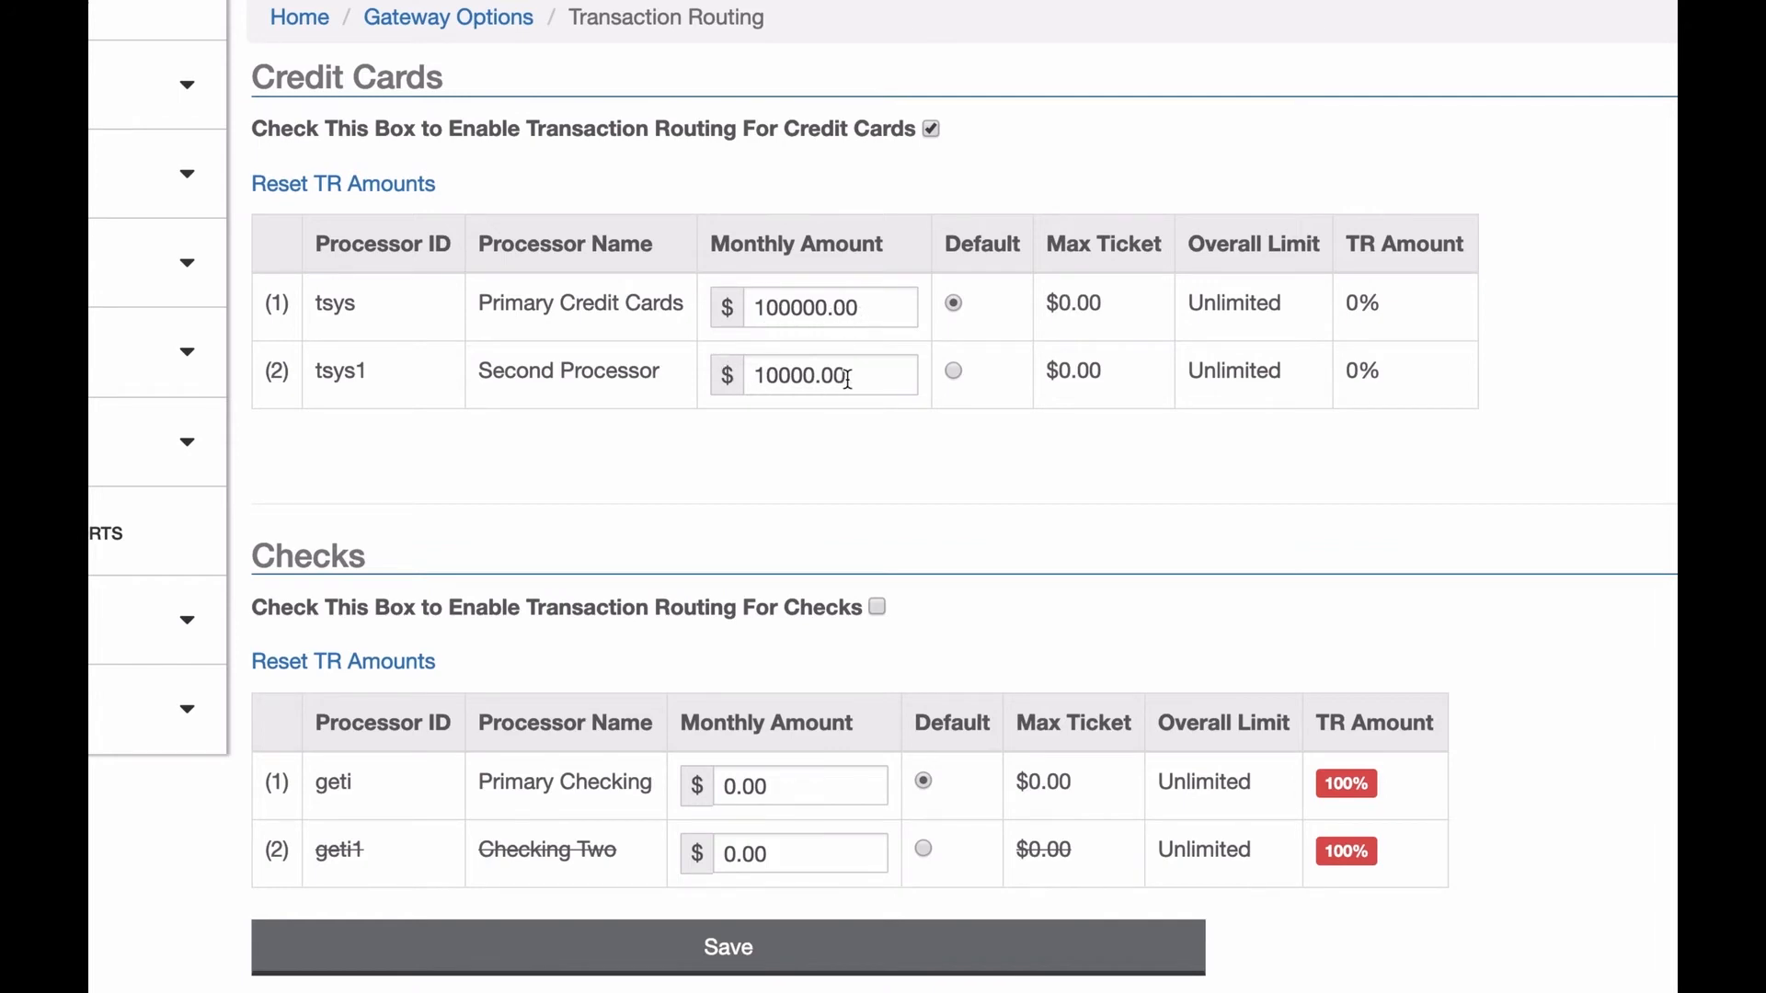
{"action": "mouse_move", "coordinate": [1132, 472]}
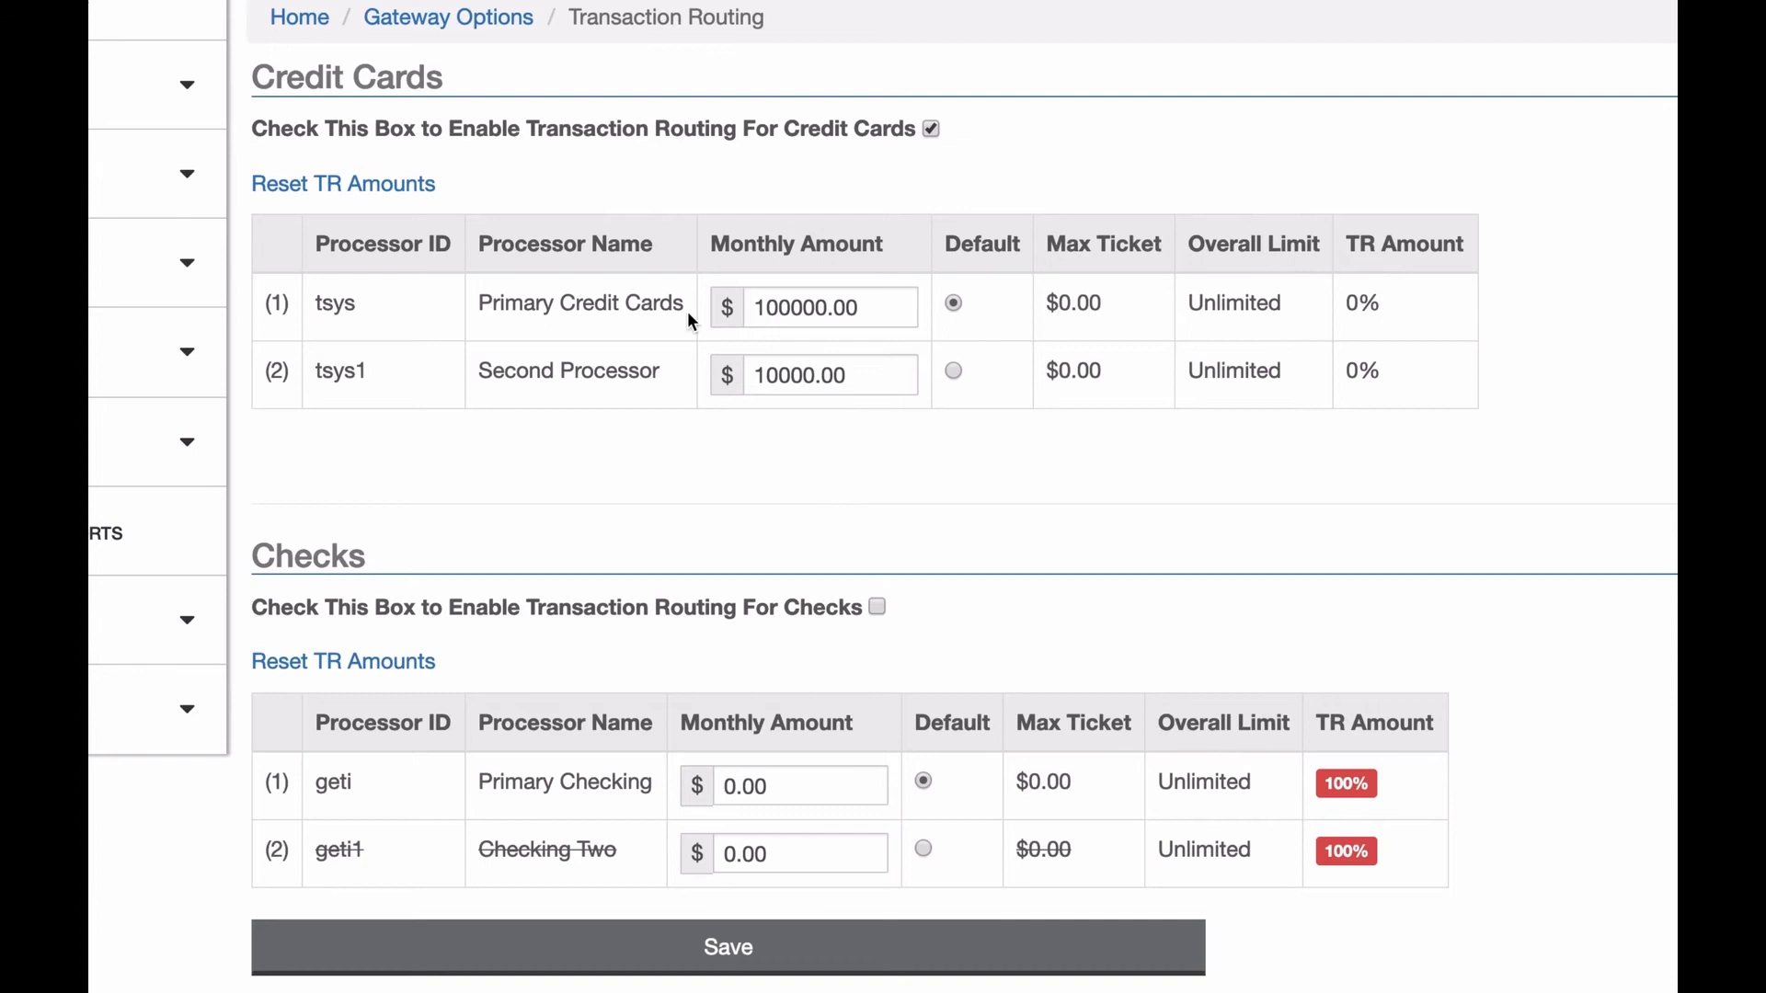
{"action": "mouse_move", "coordinate": [1134, 757]}
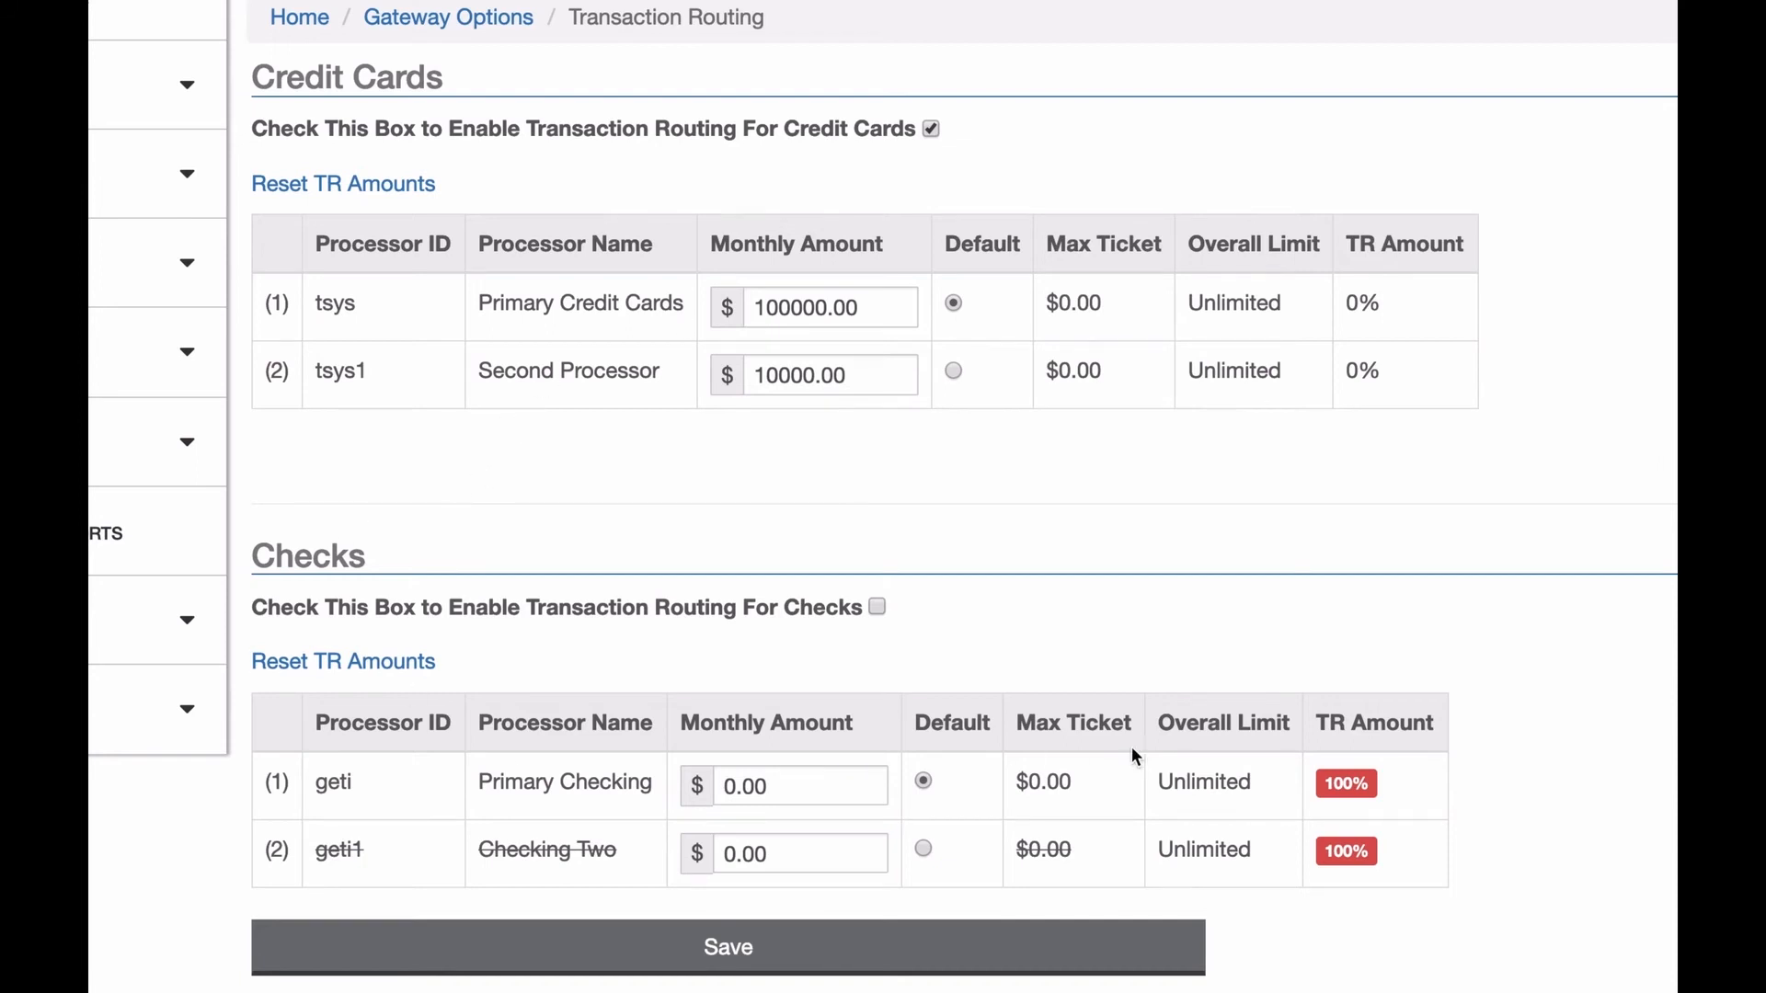
{"action": "mouse_move", "coordinate": [907, 232]}
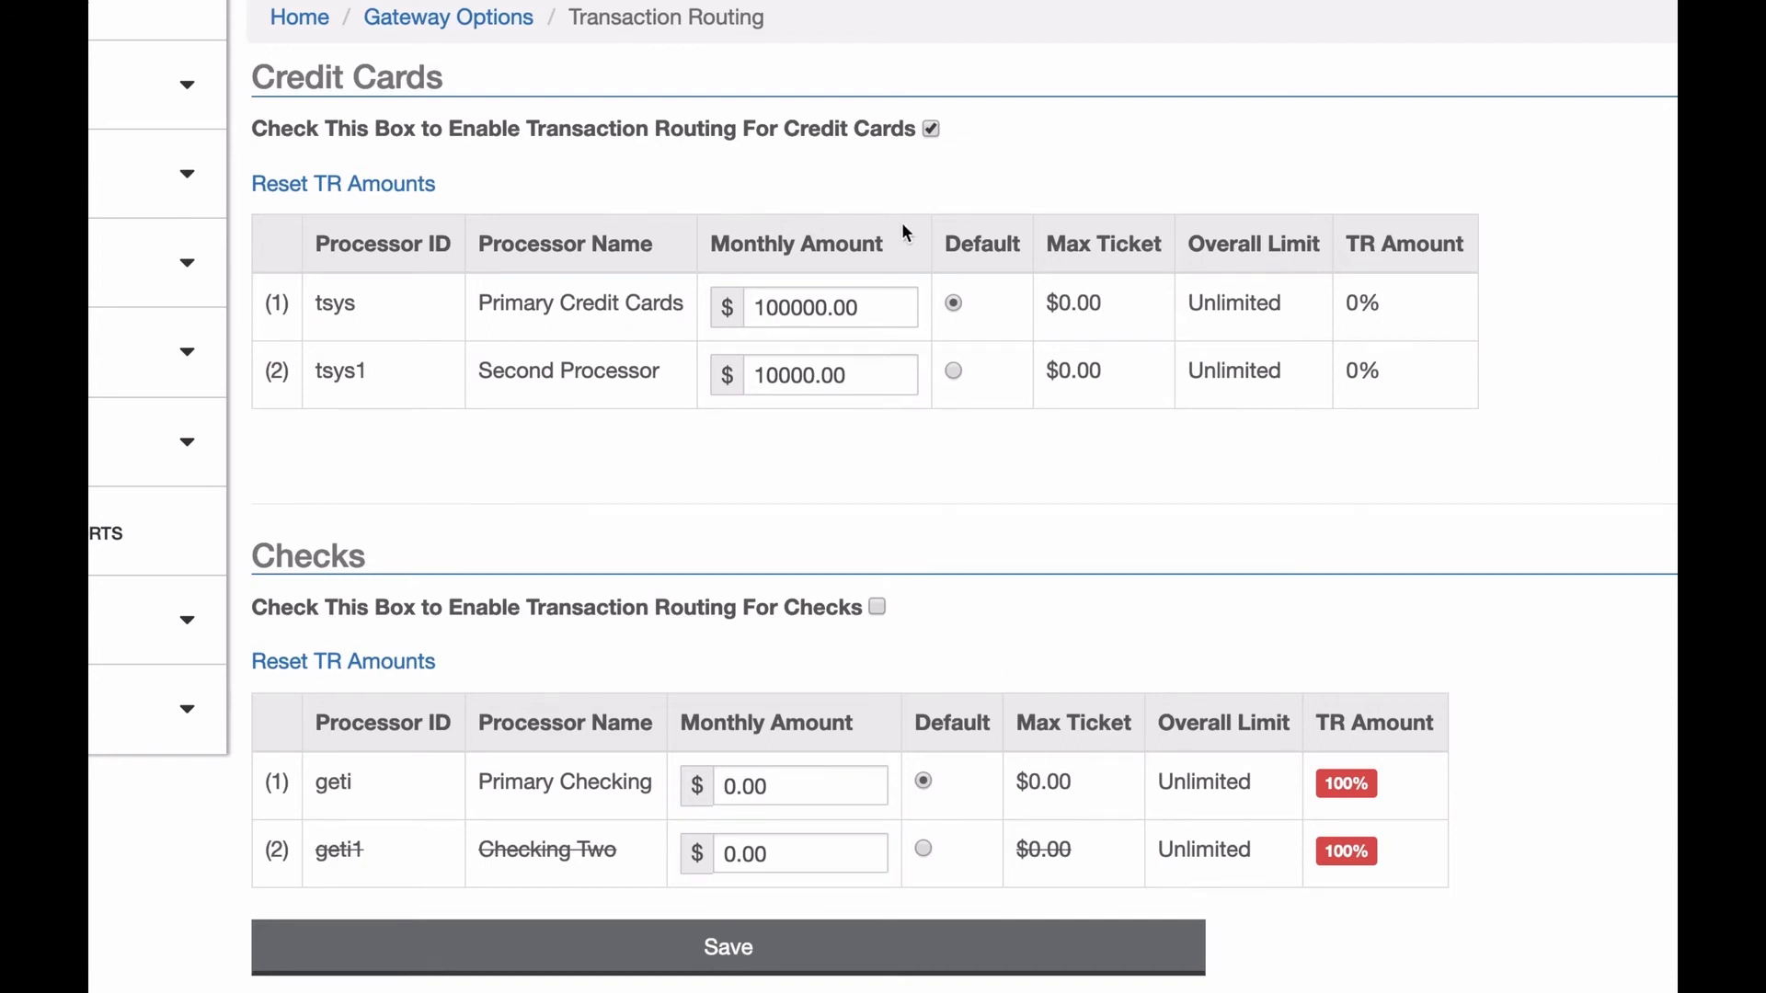
{"action": "left_click", "coordinate": [929, 127]}
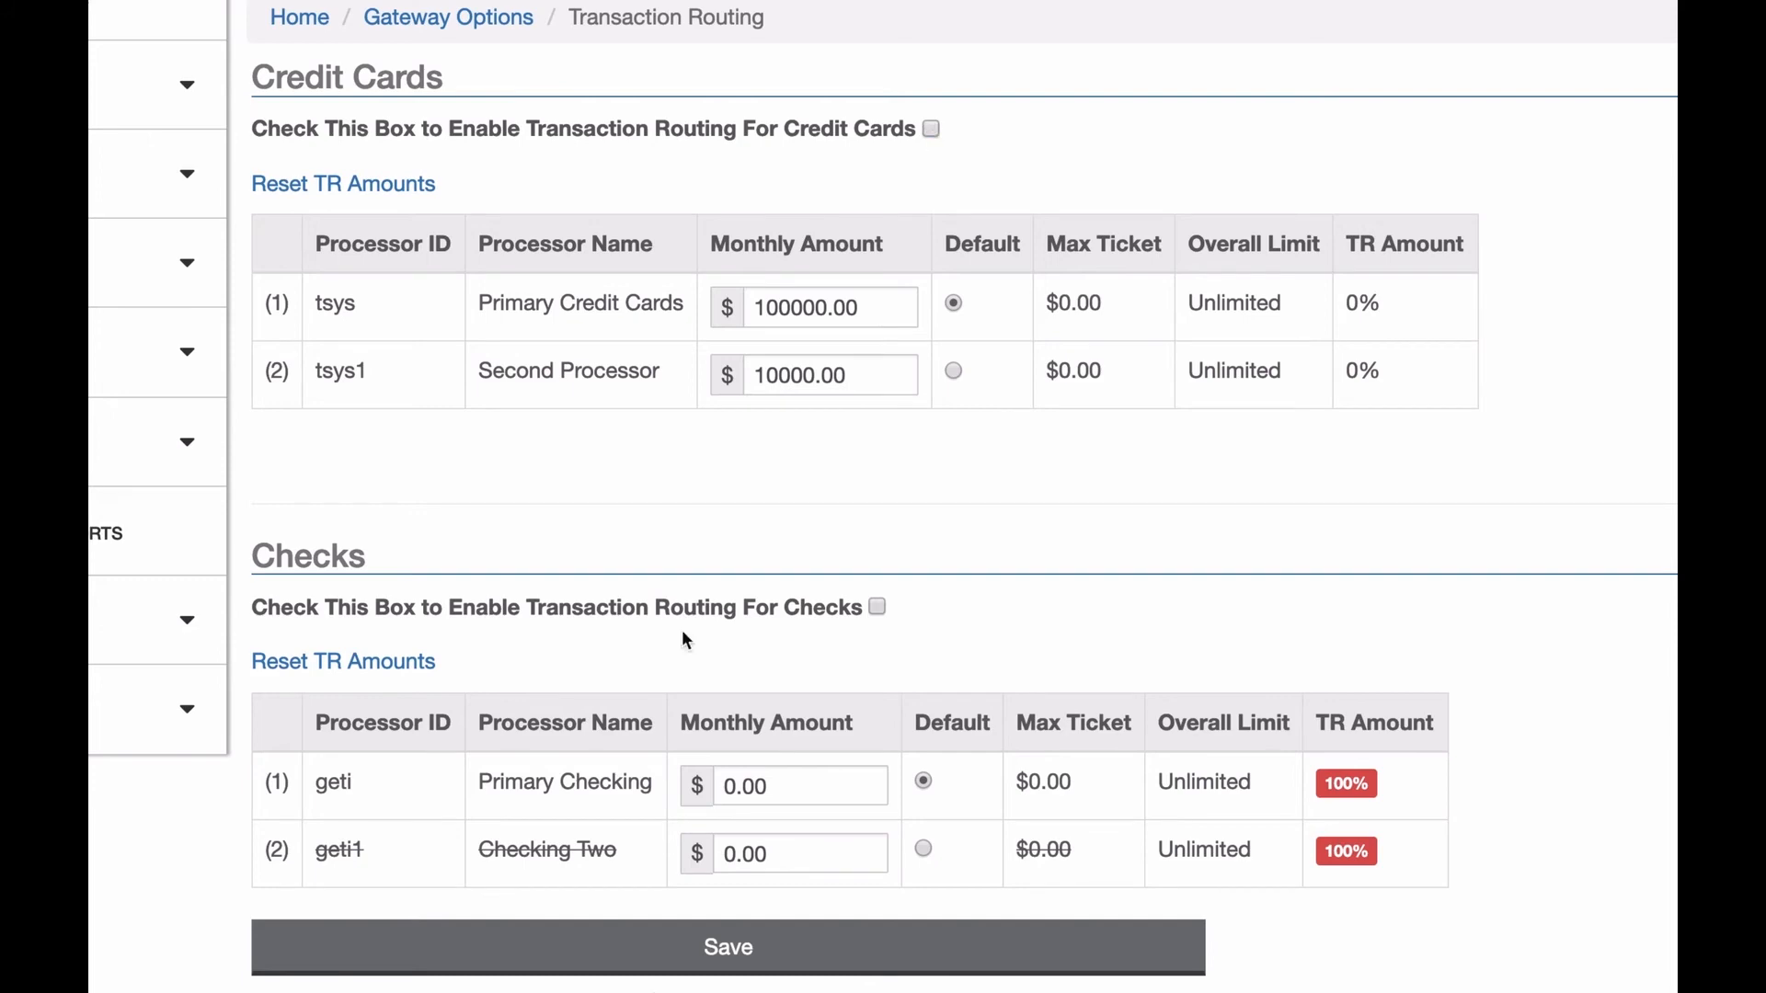
{"action": "mouse_move", "coordinate": [751, 971]}
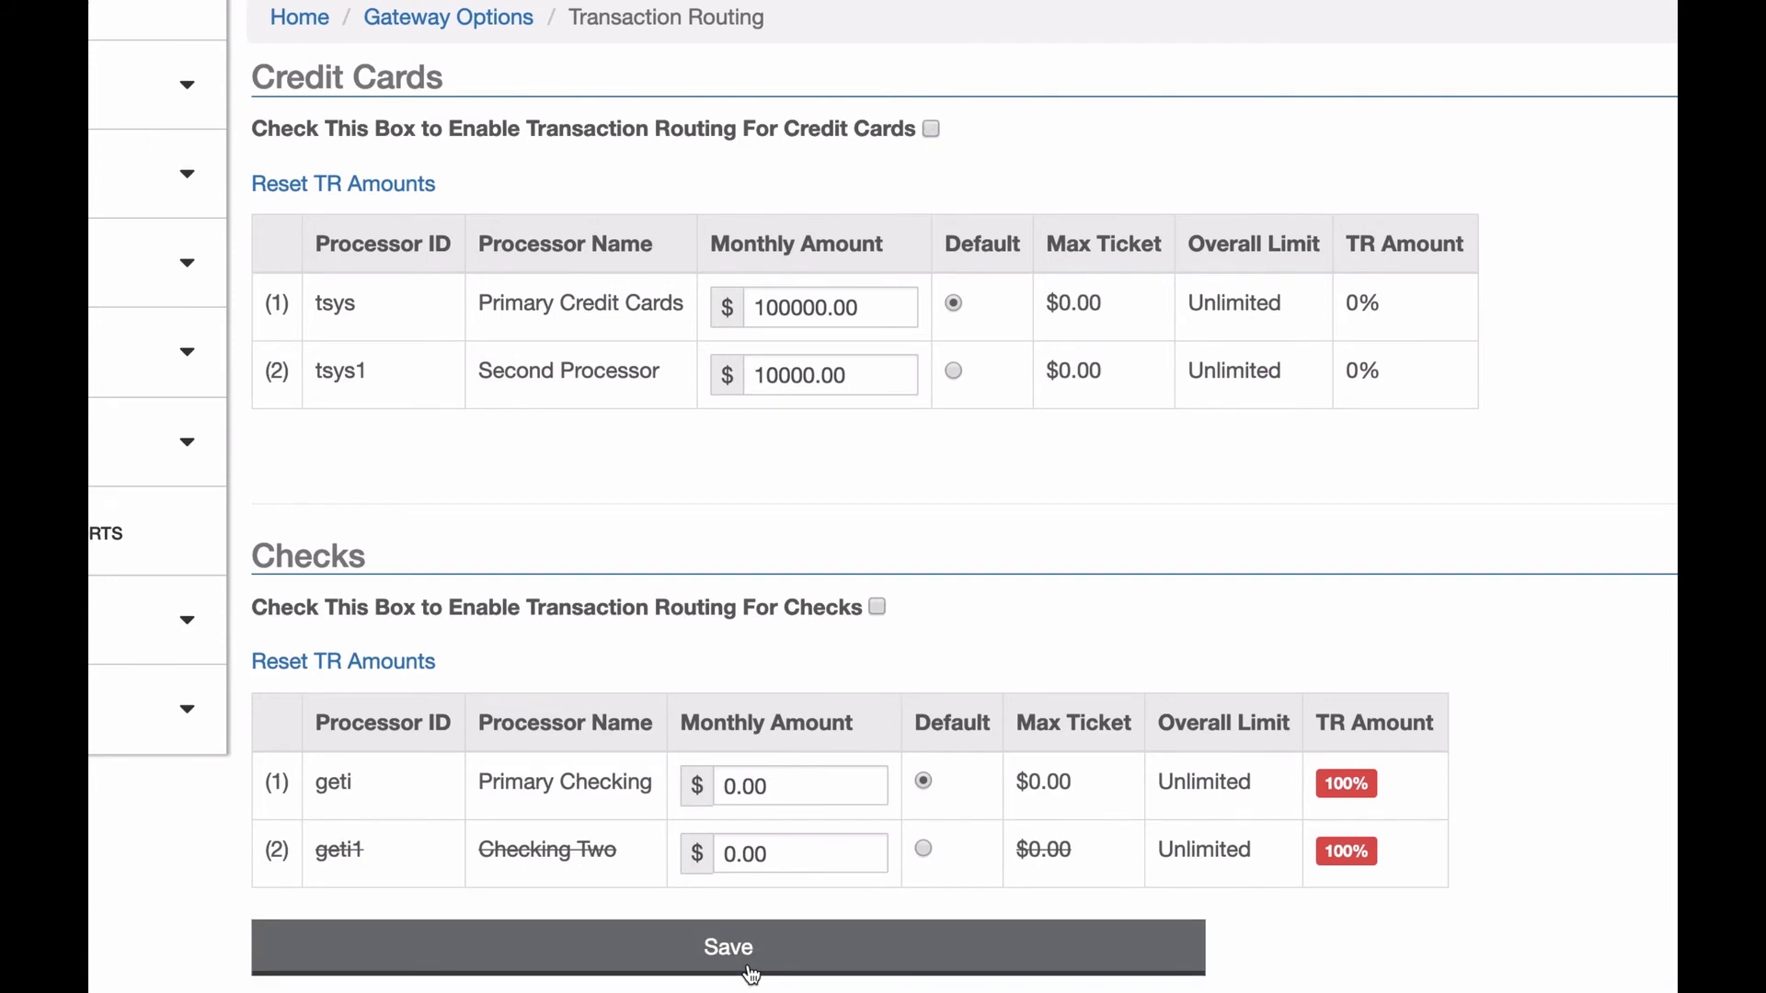